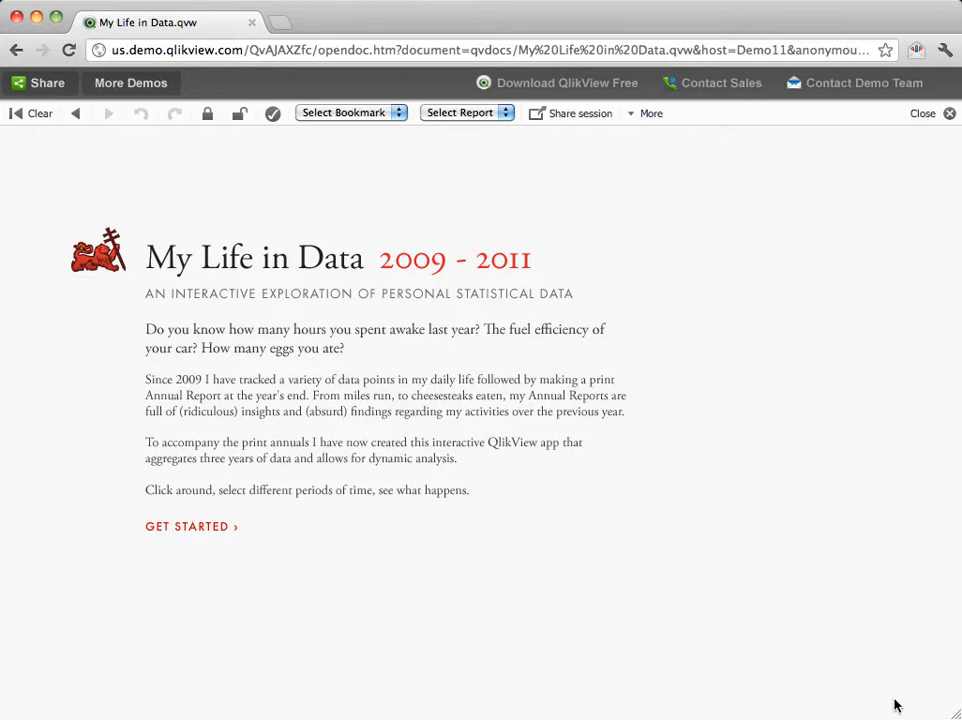
{"action": "mouse_move", "coordinate": [228, 536]}
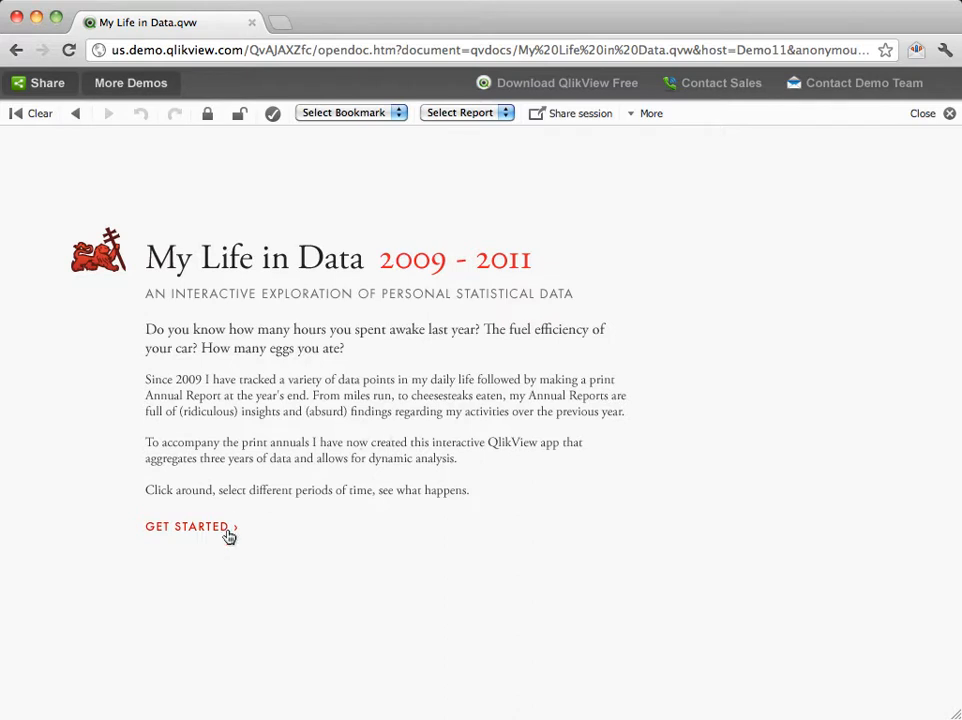
{"action": "mouse_move", "coordinate": [220, 510]}
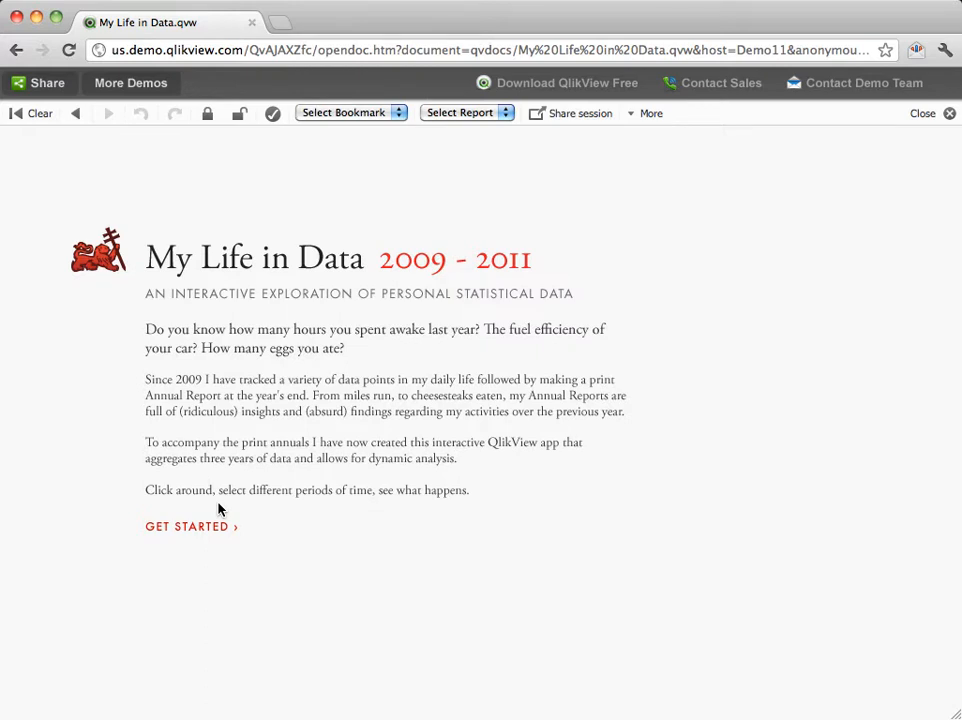
{"action": "mouse_move", "coordinate": [218, 528]}
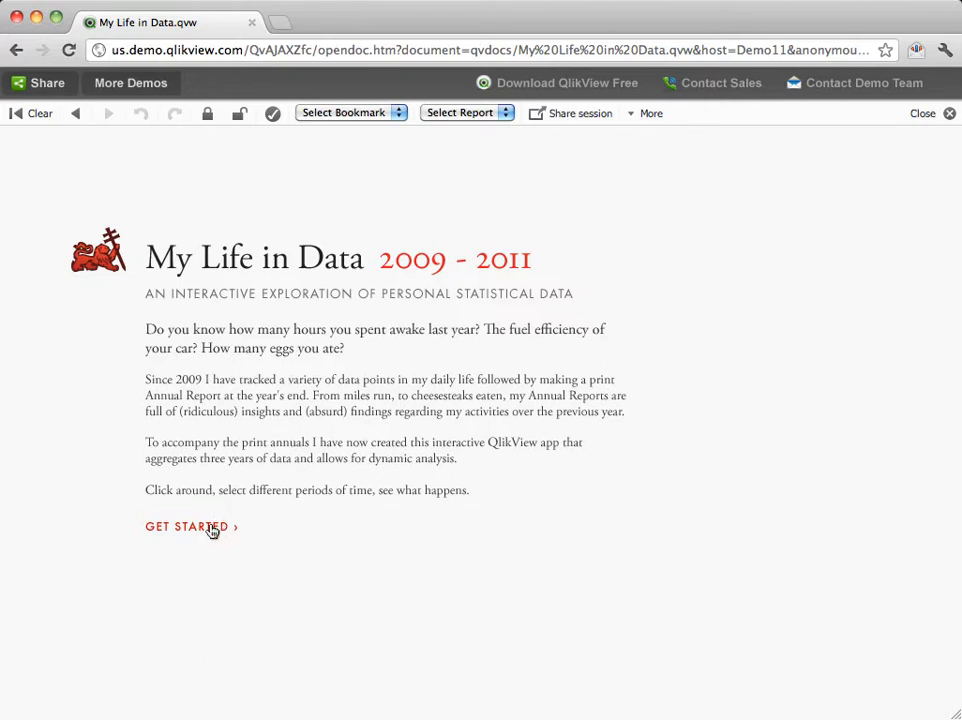
Start the app tour with GET STARTED, landing on the Rise & Shine sheet
{"action": "left_click", "coordinate": [186, 526]}
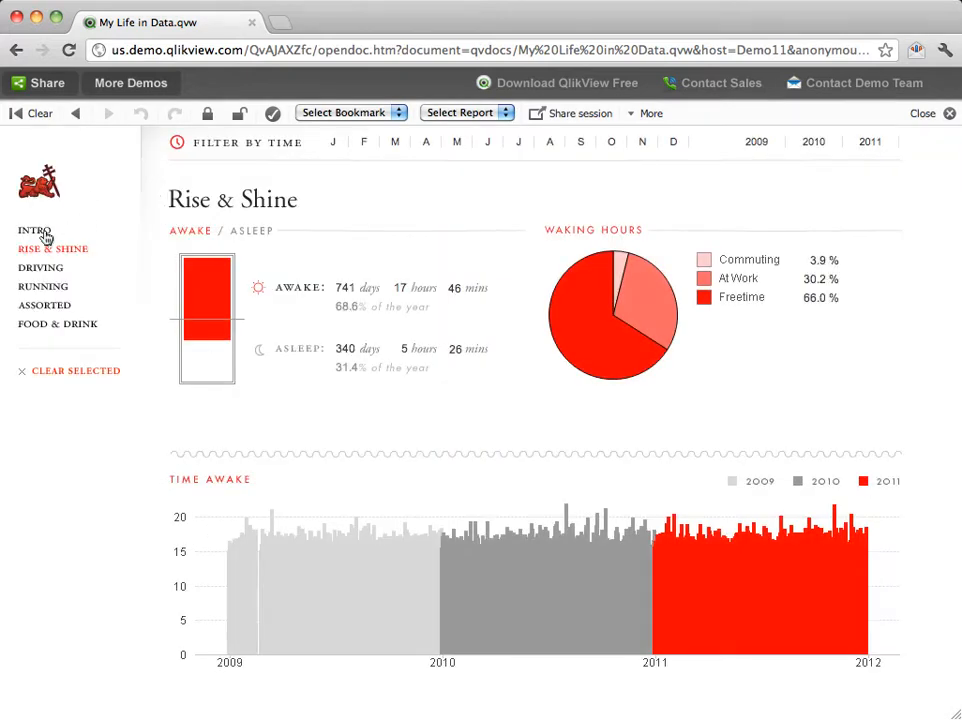
{"action": "mouse_move", "coordinate": [32, 362]}
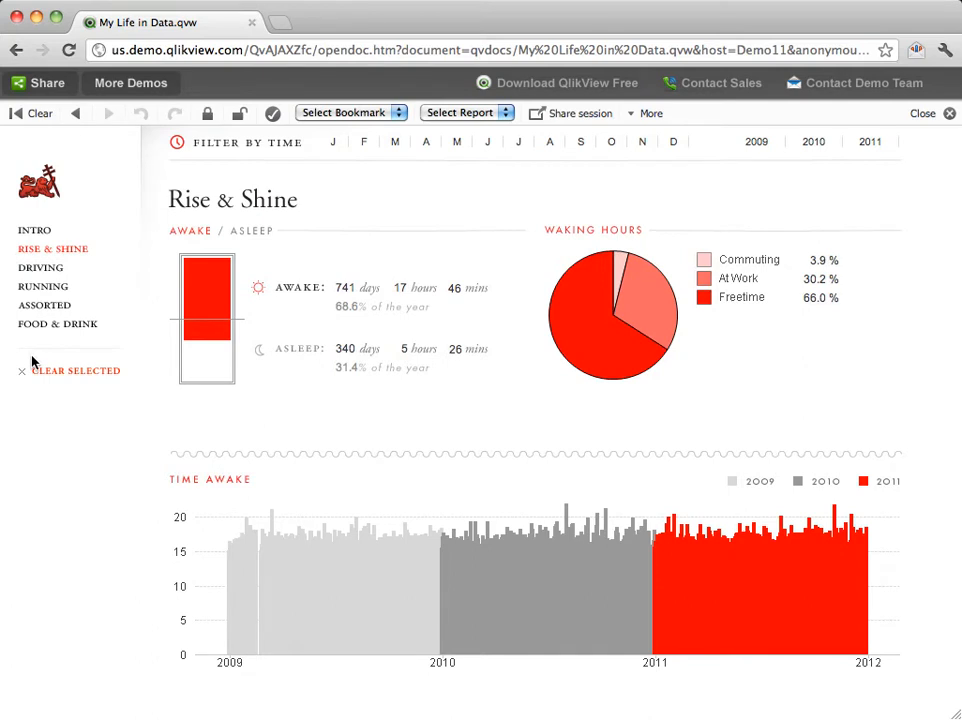
{"action": "mouse_move", "coordinate": [380, 140]}
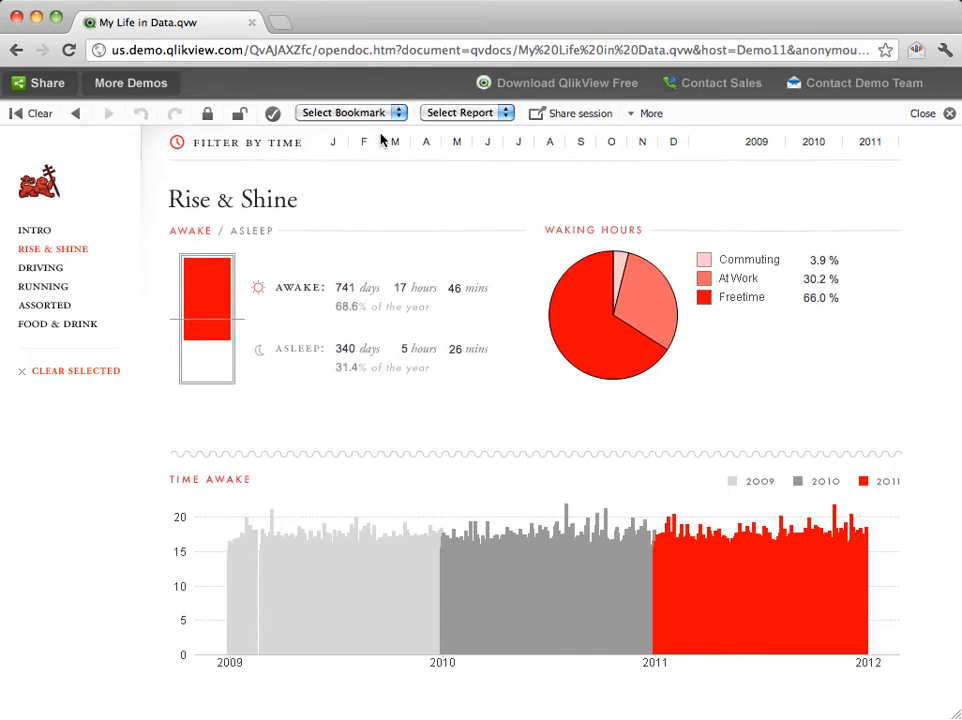
{"action": "mouse_move", "coordinate": [280, 228]}
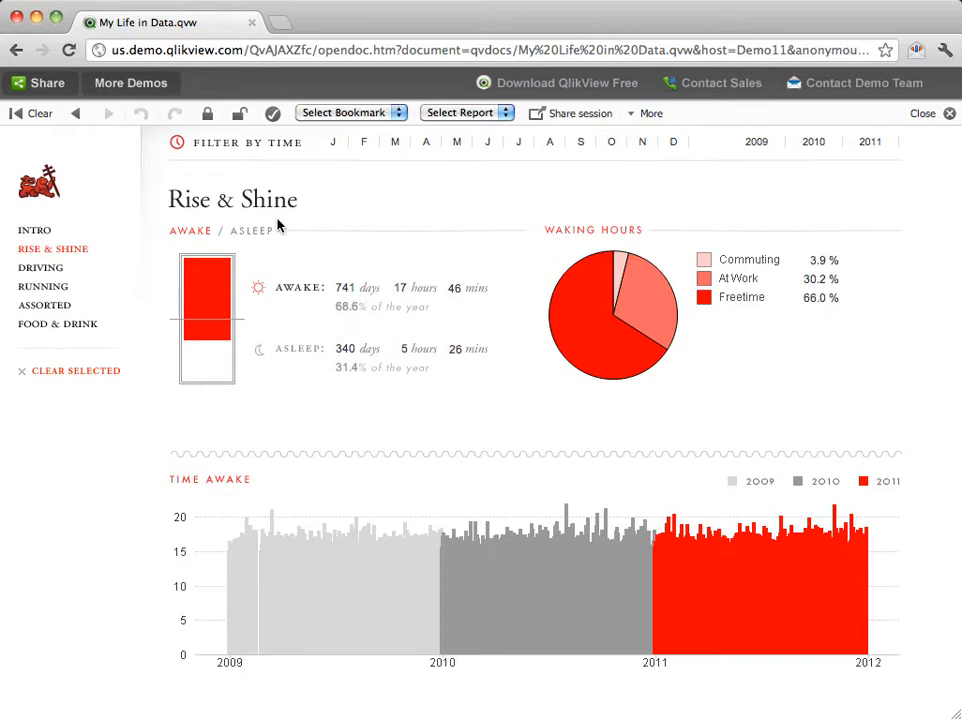
{"action": "mouse_move", "coordinate": [380, 280]}
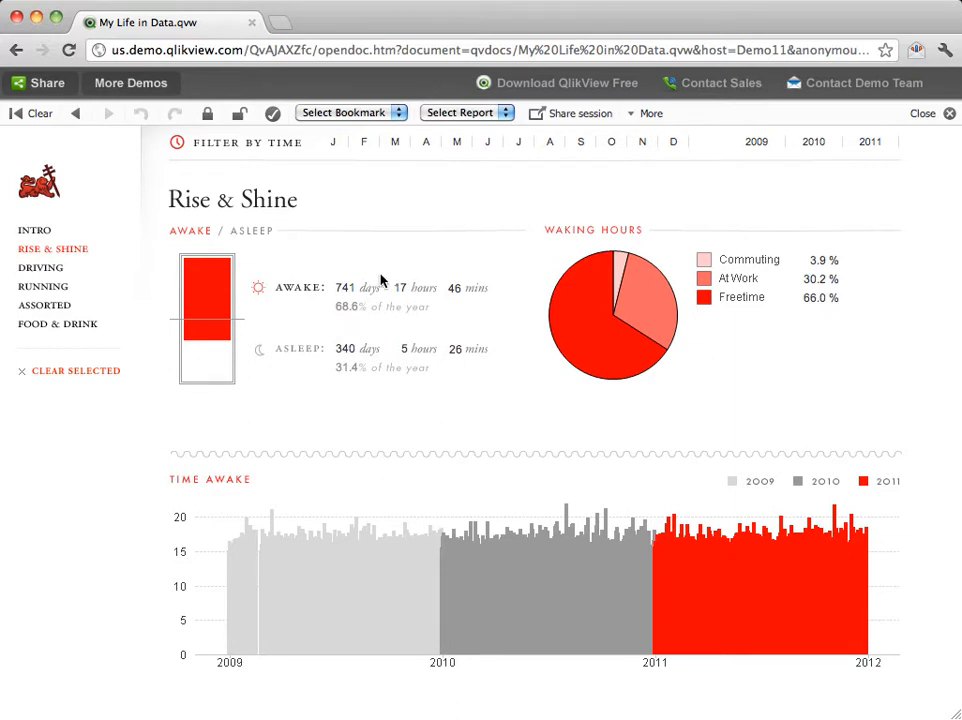
{"action": "mouse_move", "coordinate": [430, 414]}
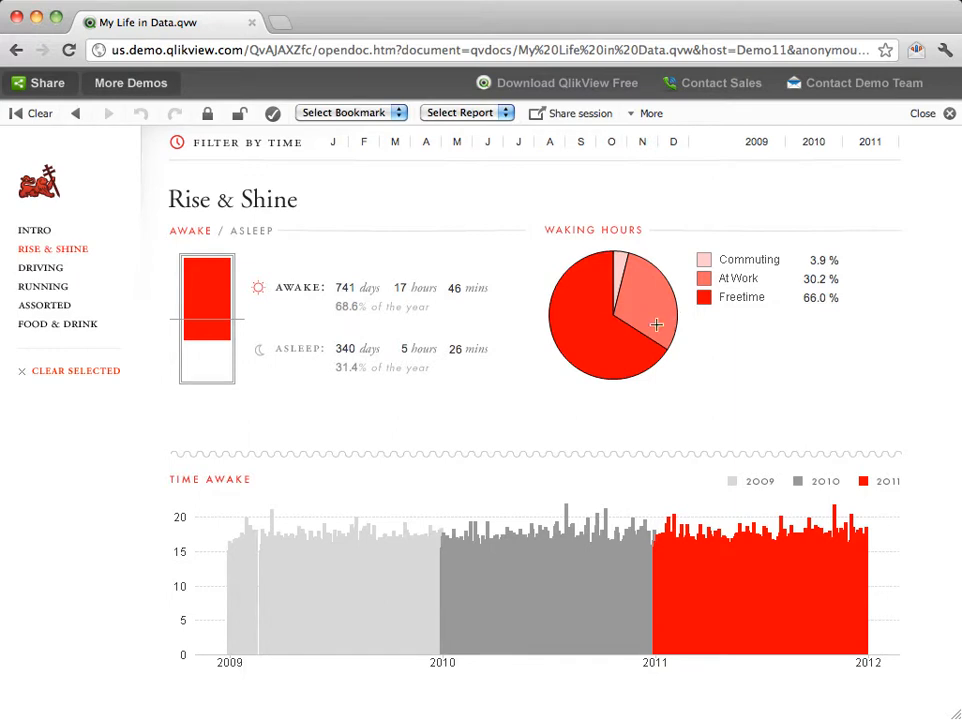
{"action": "mouse_move", "coordinate": [548, 492]}
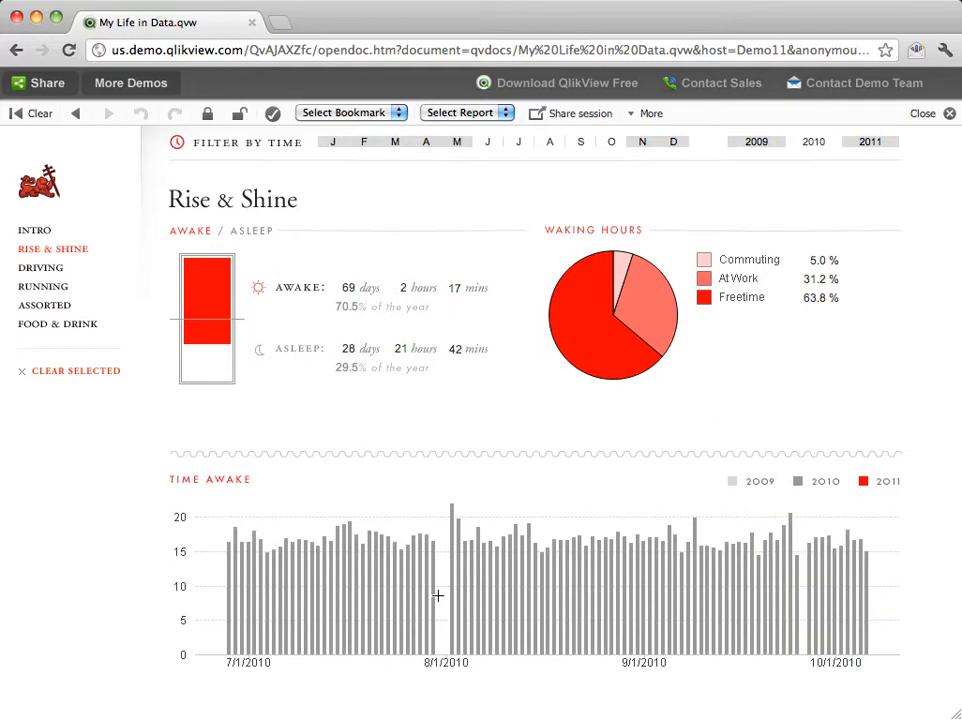
{"action": "mouse_move", "coordinate": [380, 550]}
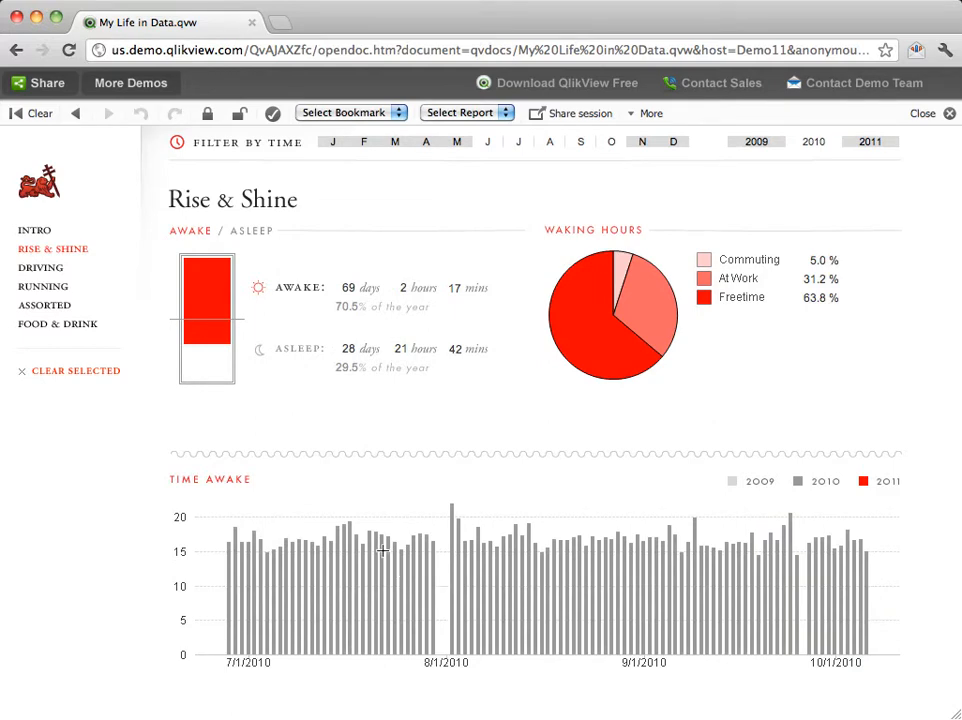
{"action": "mouse_move", "coordinate": [380, 550]}
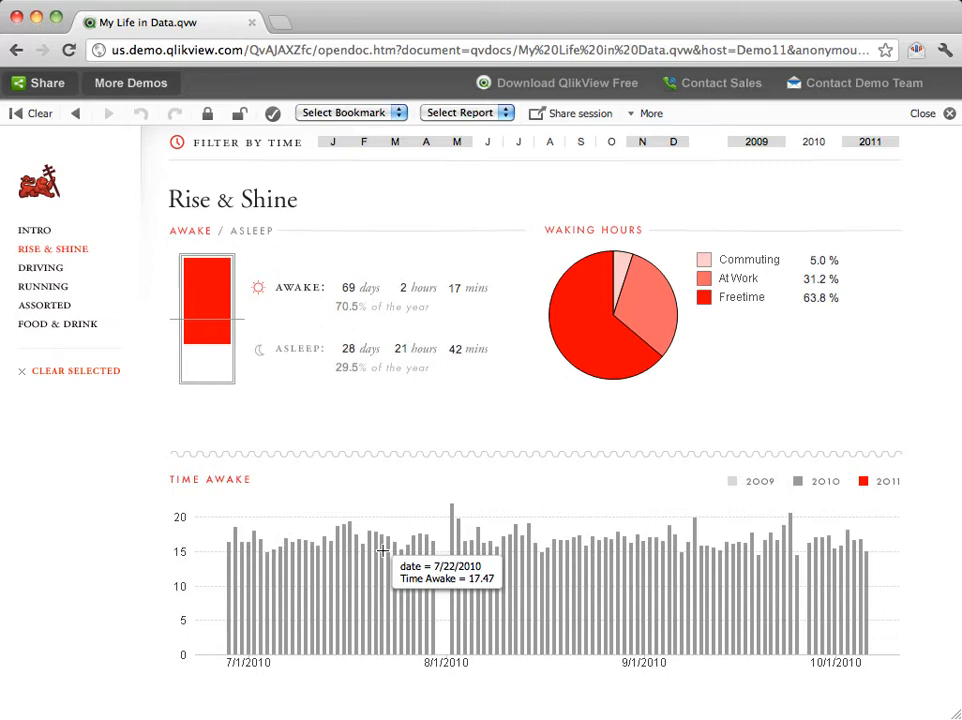
{"action": "mouse_move", "coordinate": [452, 524]}
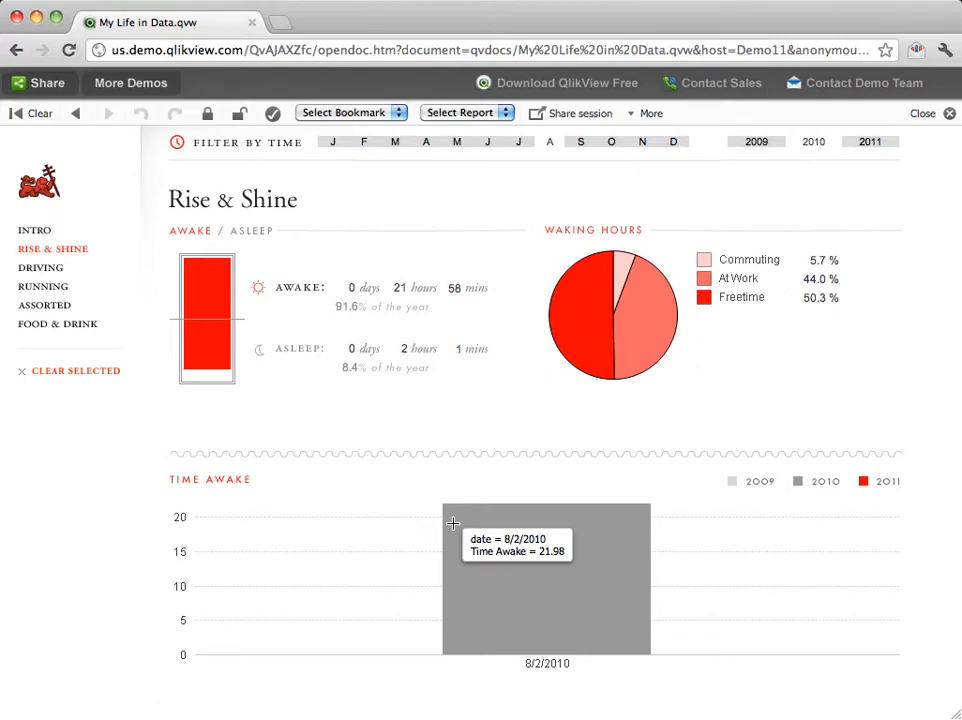
{"action": "mouse_move", "coordinate": [580, 480]}
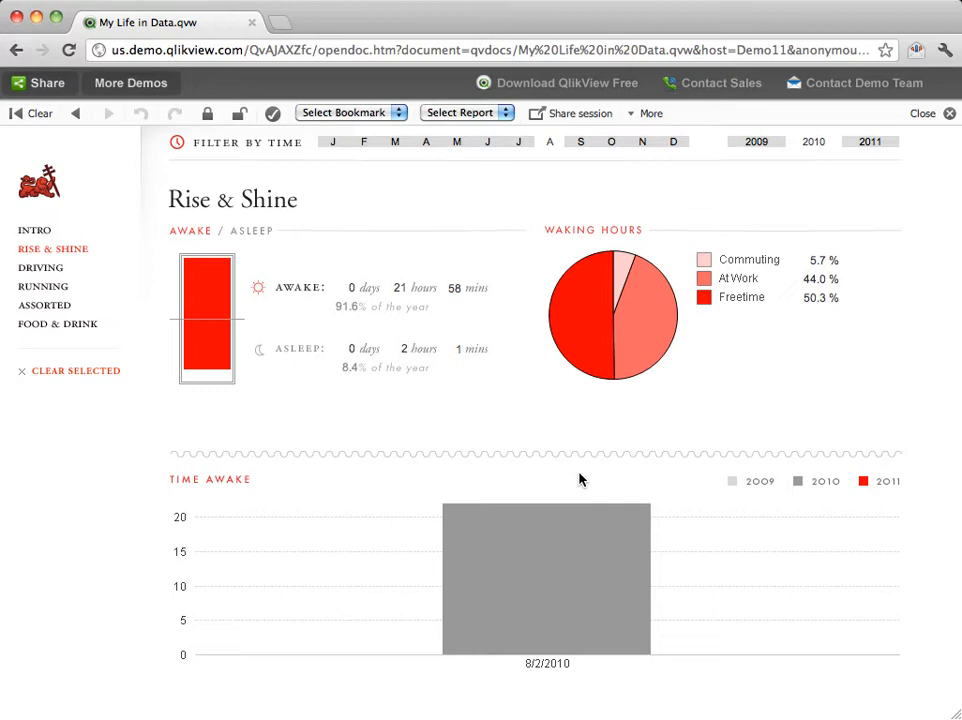
{"action": "mouse_move", "coordinate": [724, 284]}
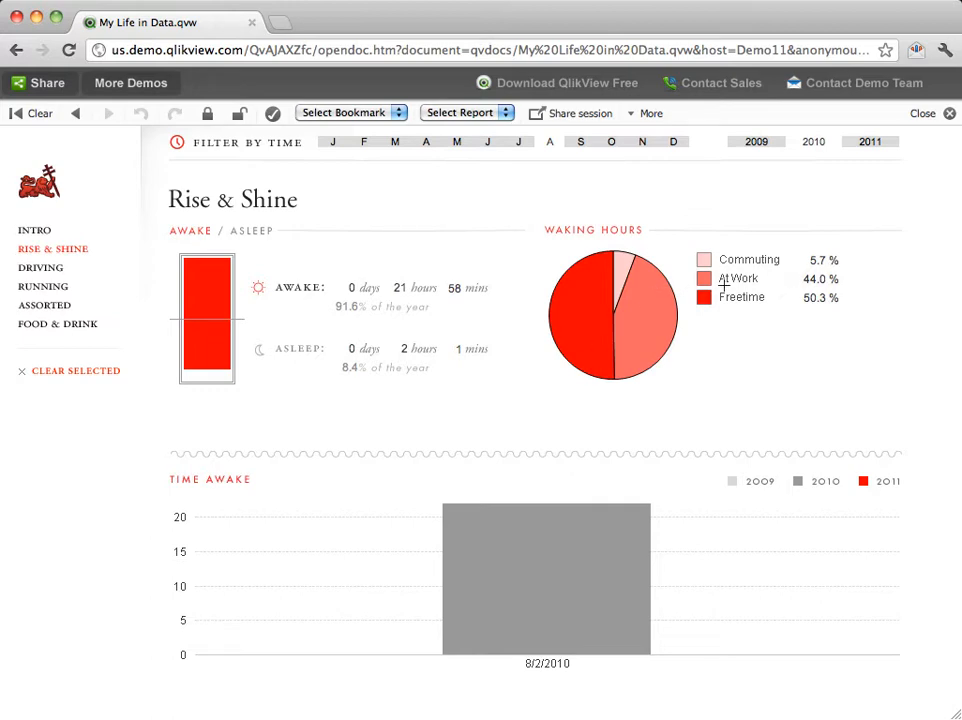
{"action": "mouse_move", "coordinate": [802, 288]}
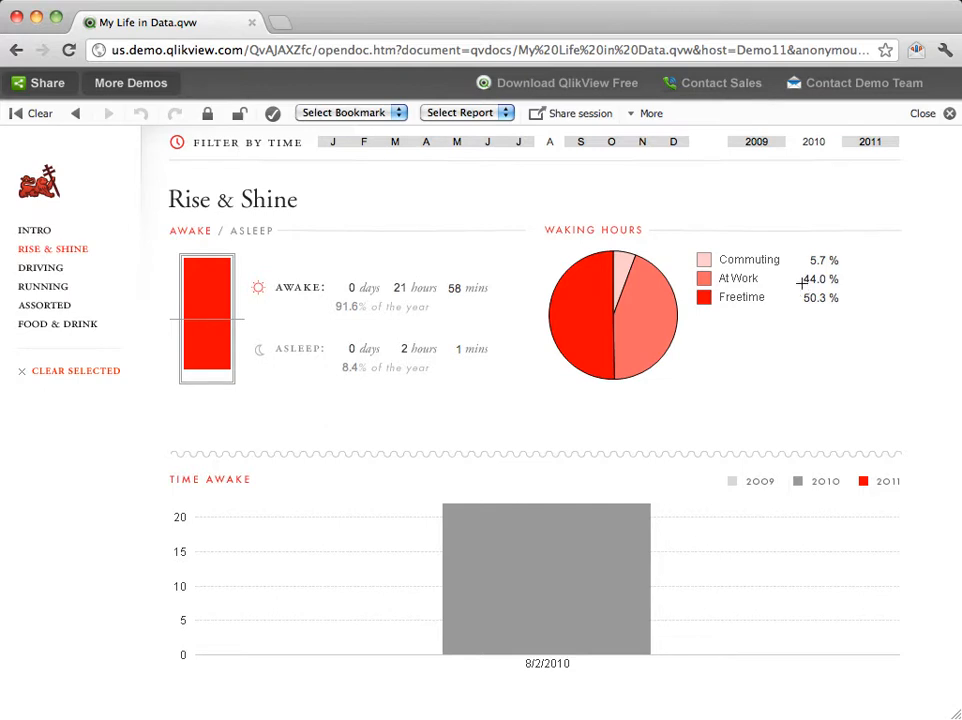
{"action": "mouse_move", "coordinate": [40, 272]}
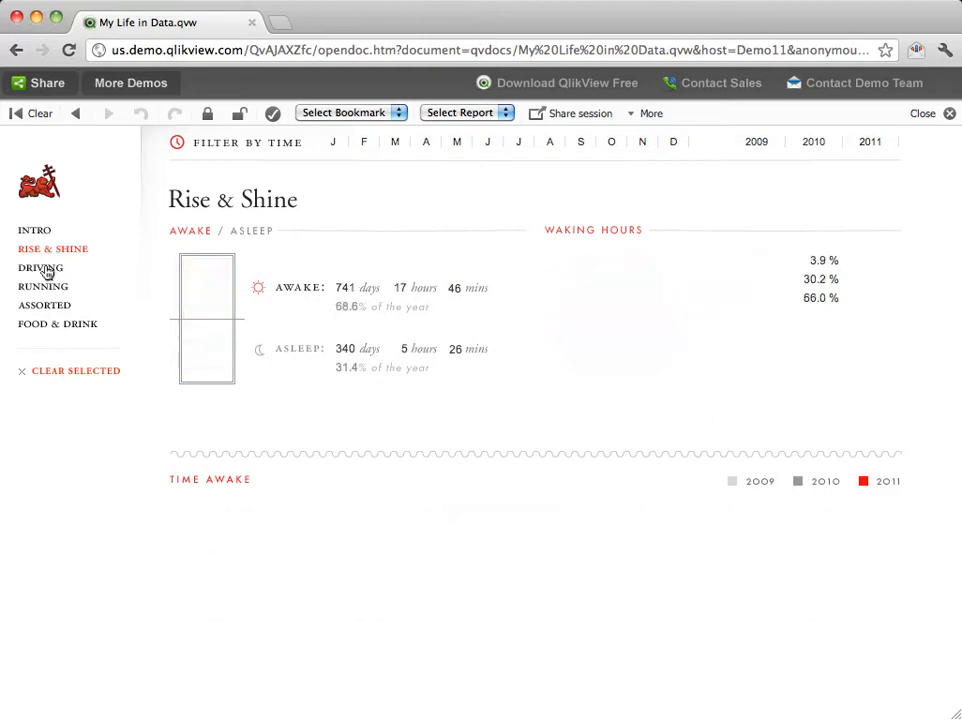
Review the Driving sheet's mileage and gas figures, then move on to the Running sheet
{"action": "left_click", "coordinate": [40, 268]}
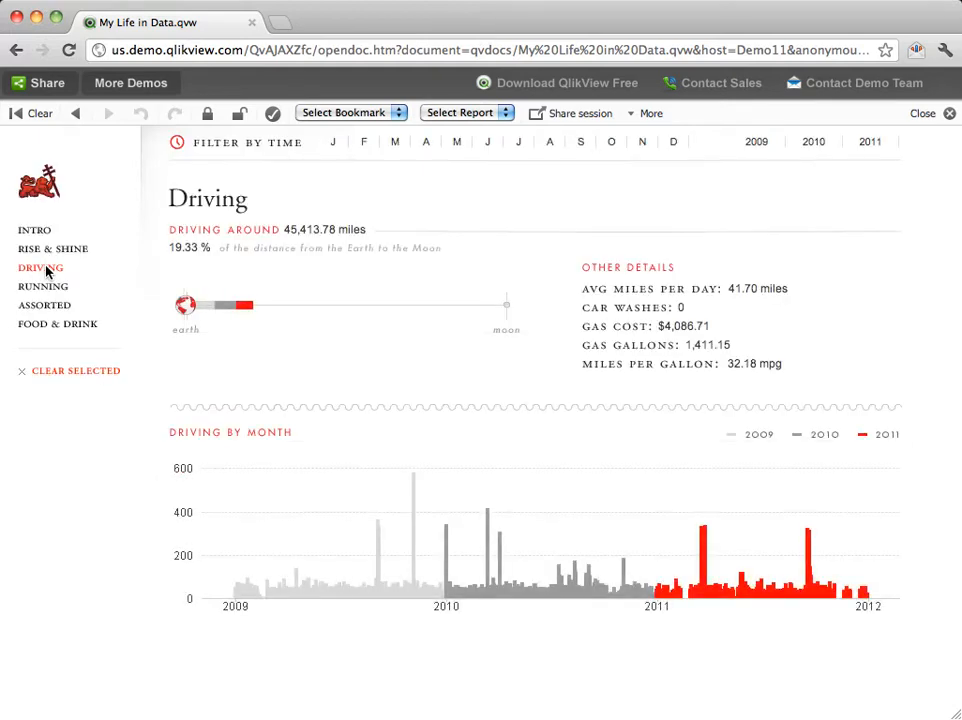
{"action": "mouse_move", "coordinate": [280, 248]}
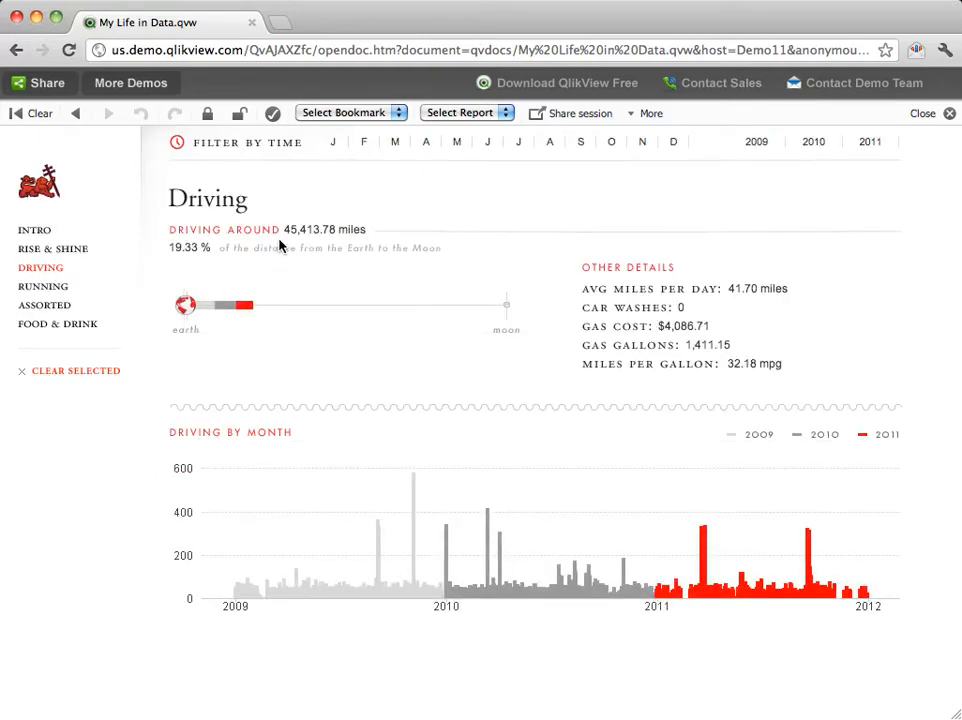
{"action": "mouse_move", "coordinate": [304, 232]}
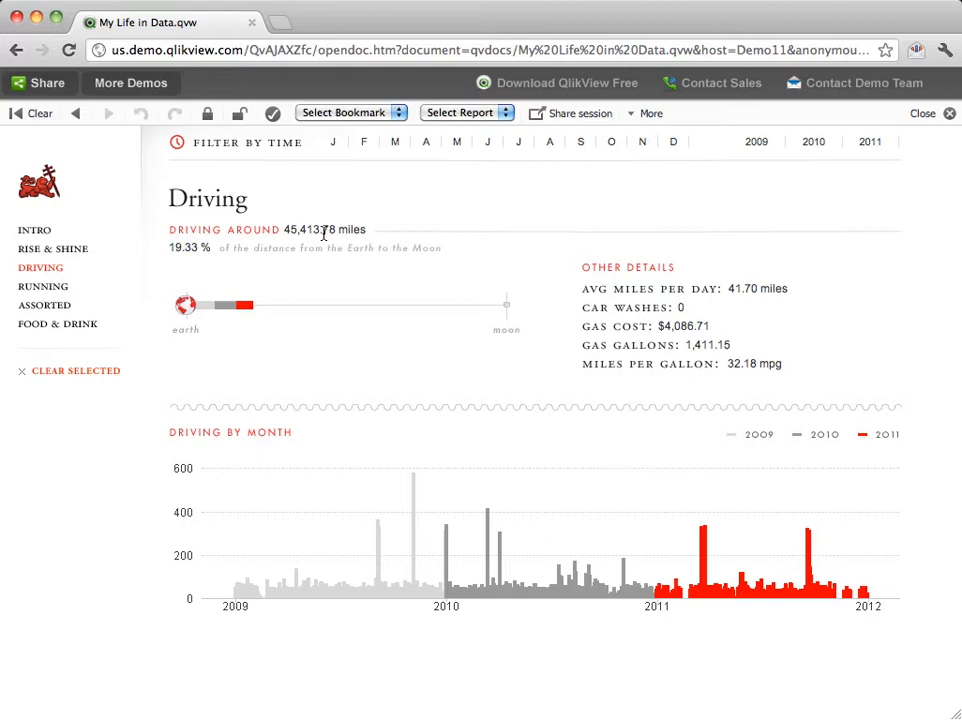
{"action": "mouse_move", "coordinate": [212, 348]}
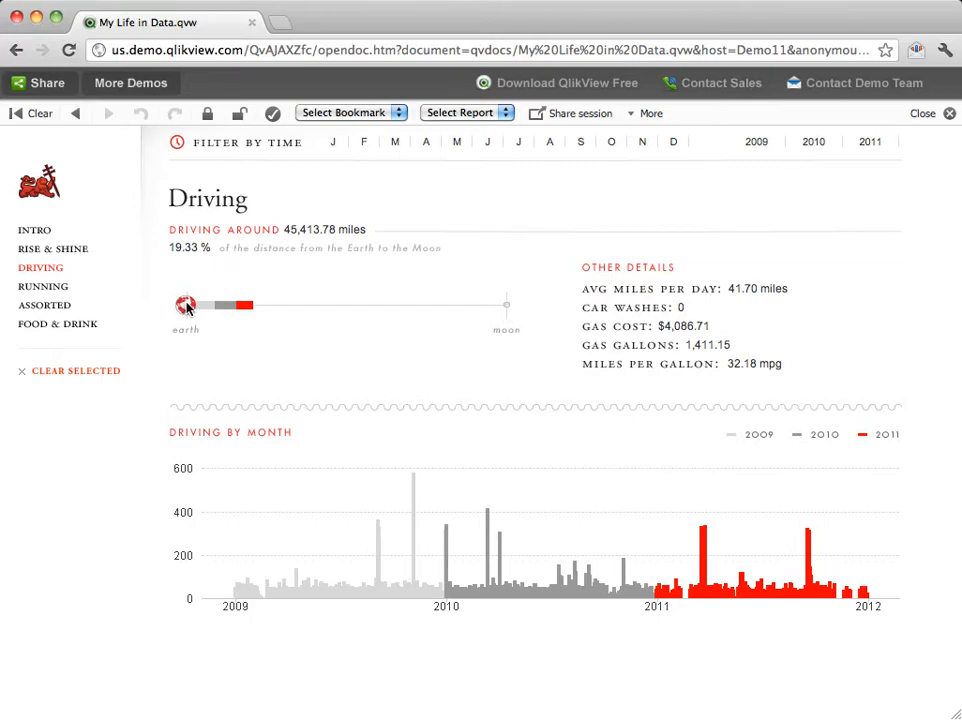
{"action": "mouse_move", "coordinate": [580, 292]}
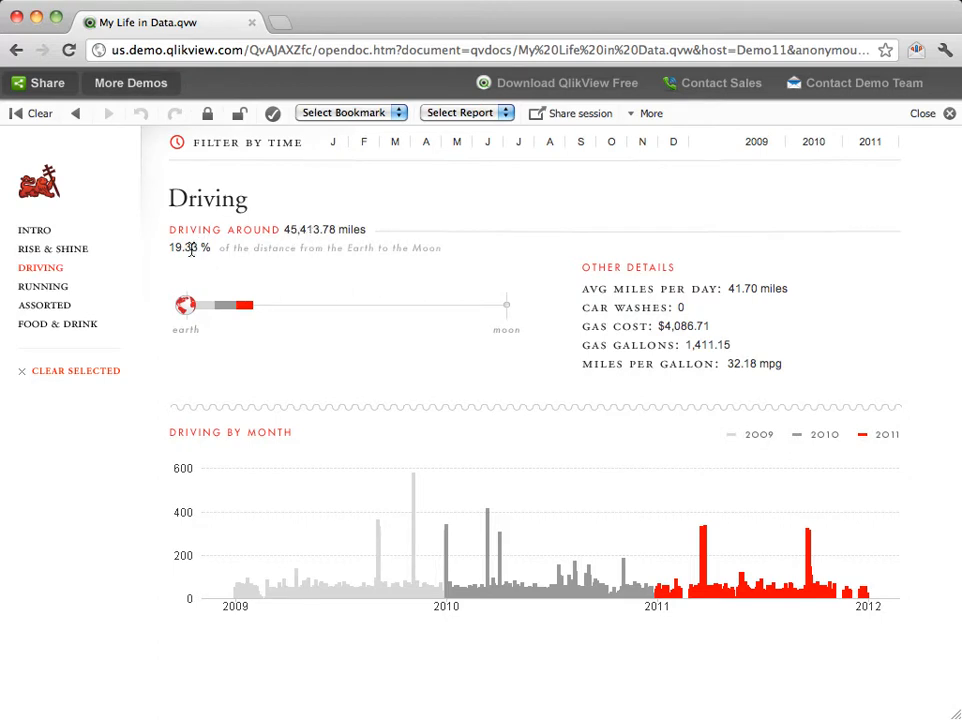
{"action": "mouse_move", "coordinate": [250, 284]}
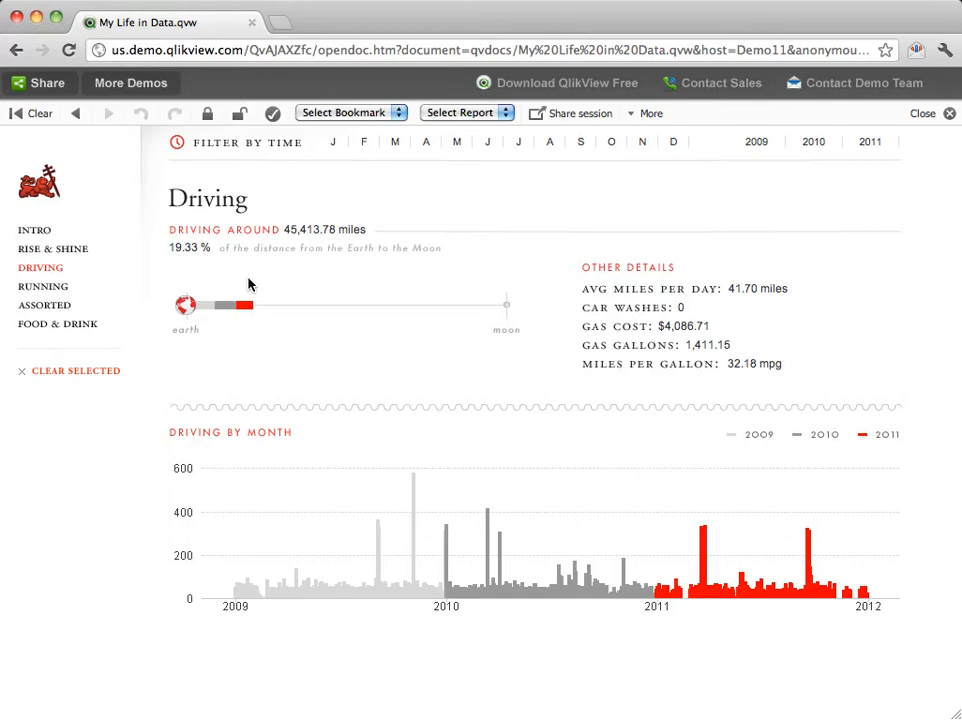
{"action": "mouse_move", "coordinate": [372, 480]}
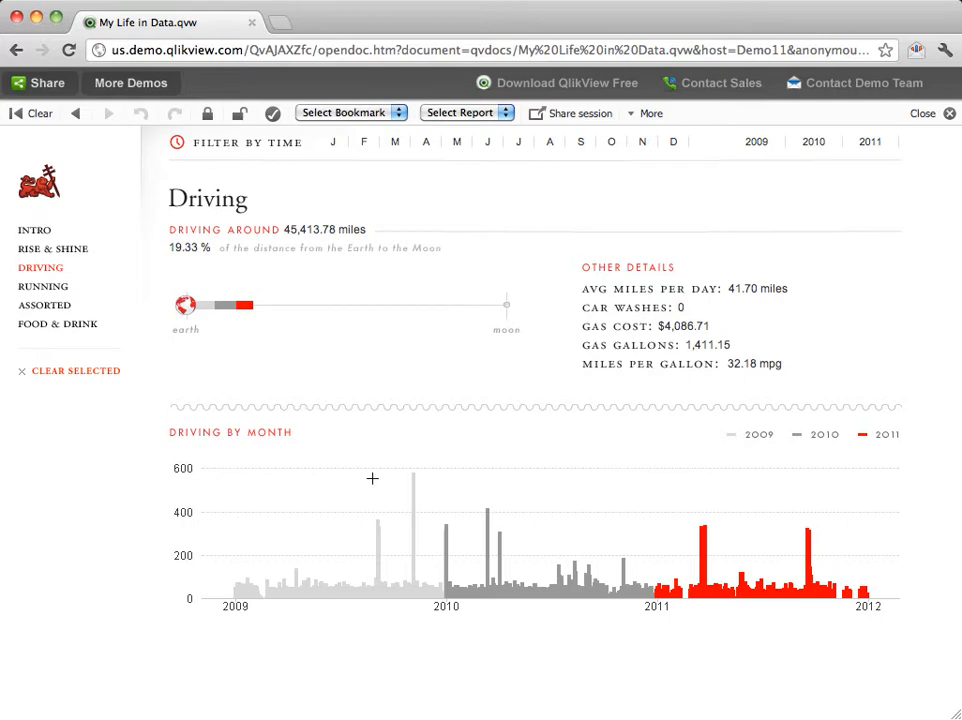
{"action": "mouse_move", "coordinate": [374, 530]}
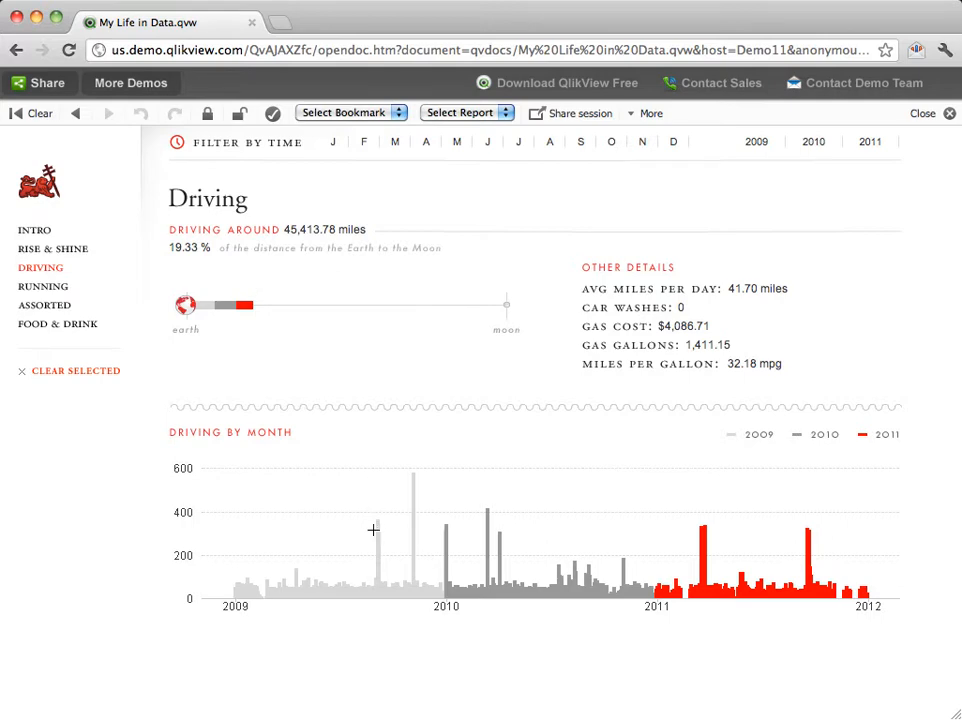
{"action": "mouse_move", "coordinate": [374, 528]}
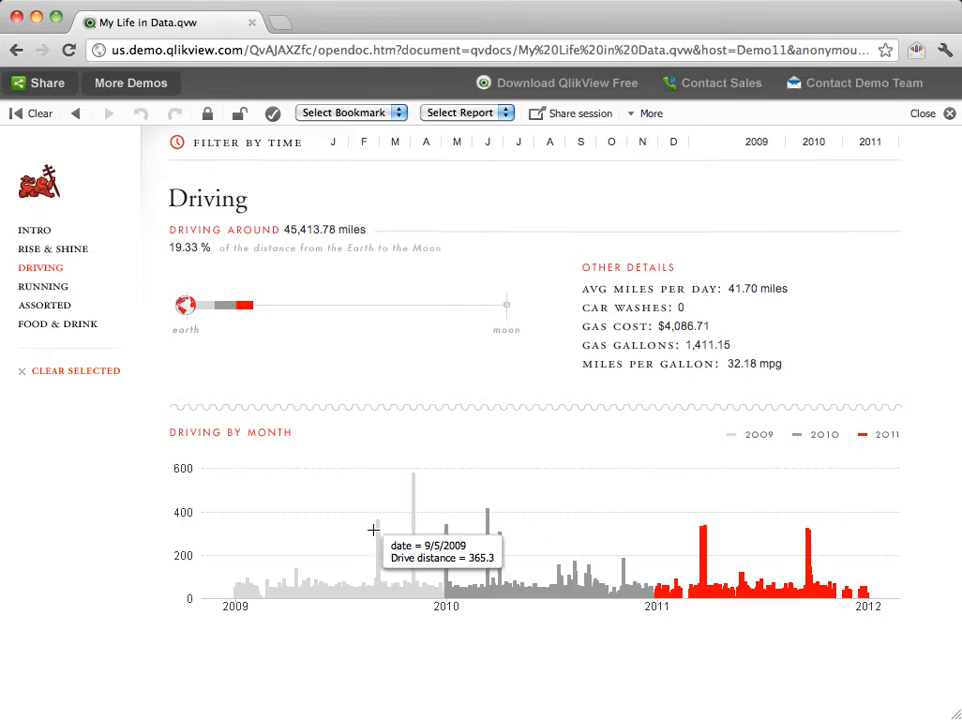
{"action": "mouse_move", "coordinate": [380, 528]}
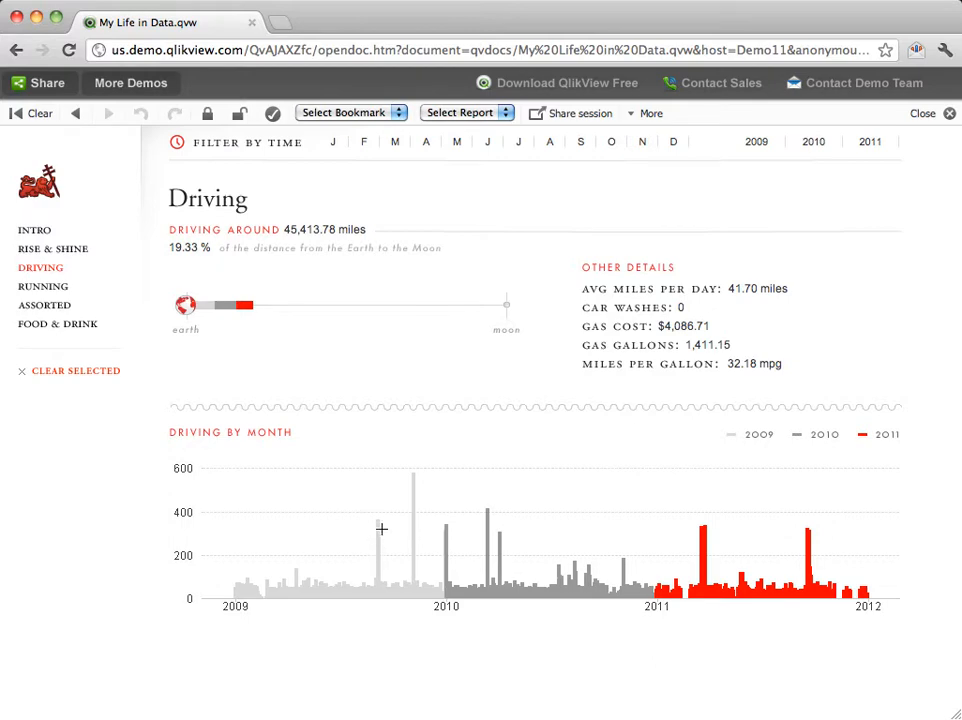
{"action": "mouse_move", "coordinate": [476, 520]}
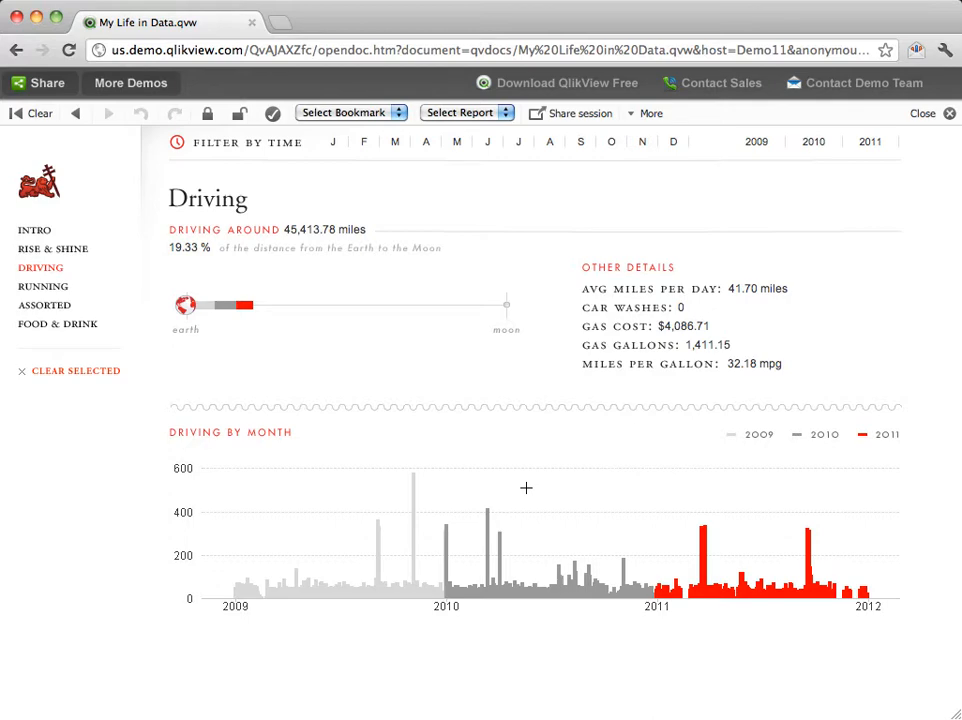
{"action": "mouse_move", "coordinate": [892, 648]}
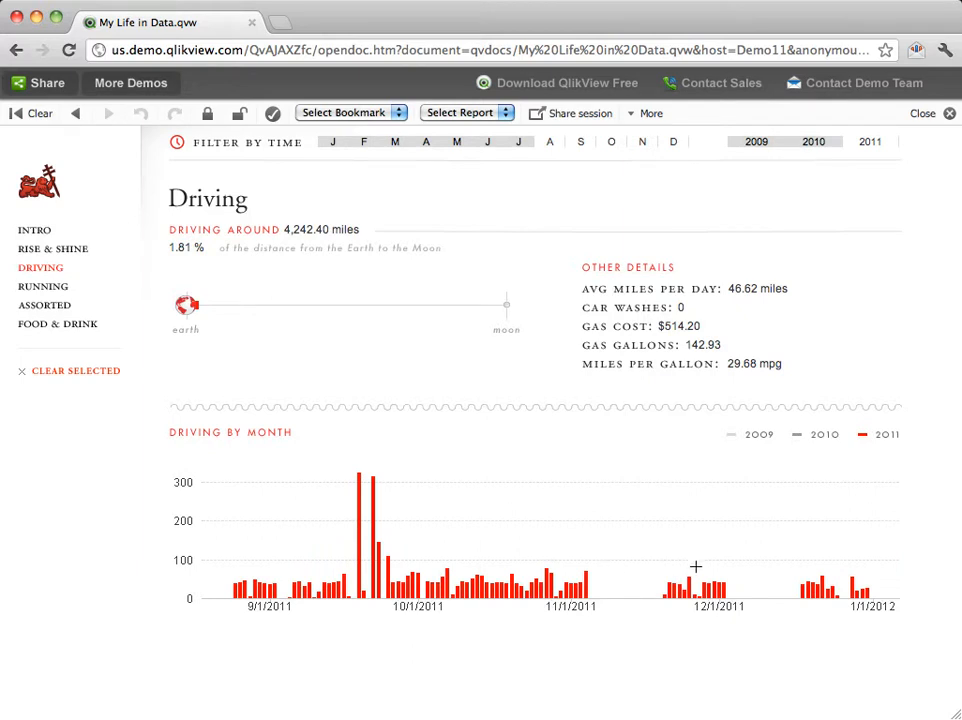
{"action": "mouse_move", "coordinate": [768, 578]}
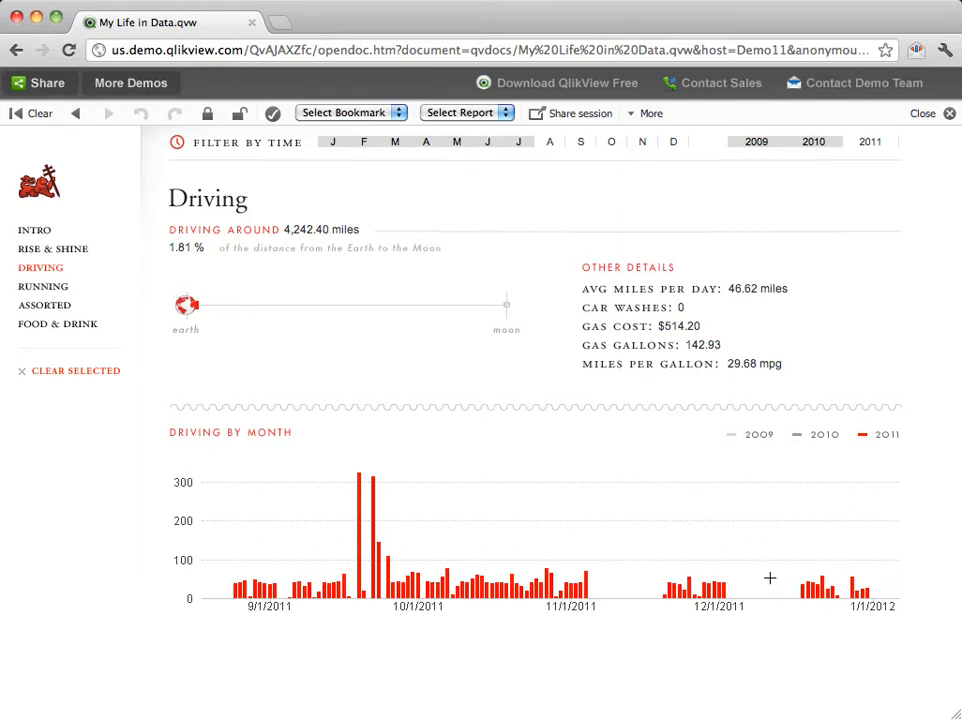
{"action": "mouse_move", "coordinate": [70, 378]}
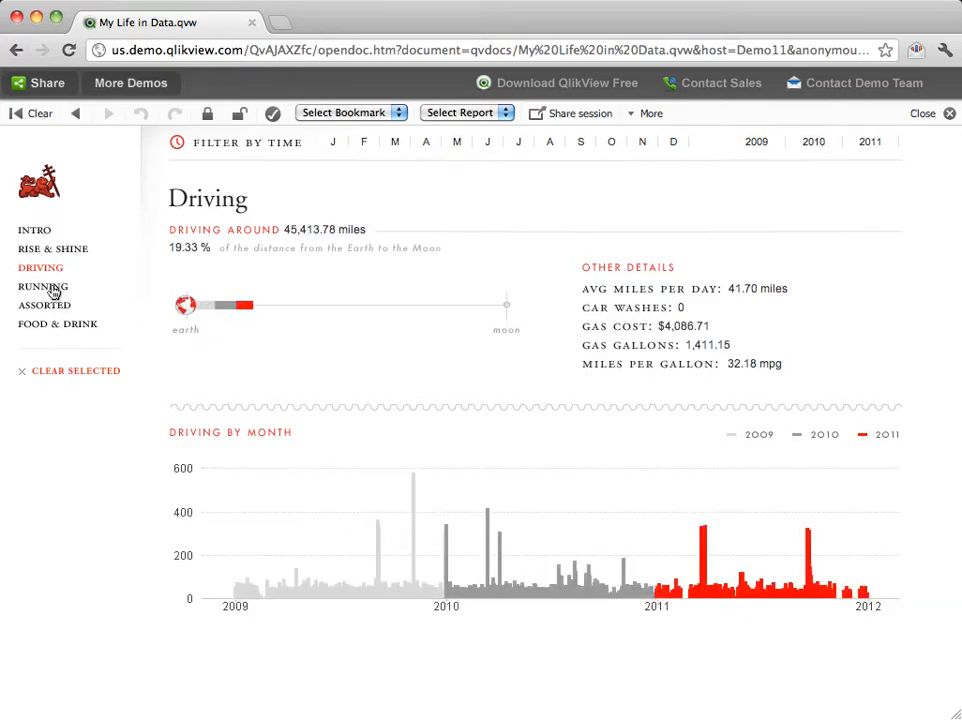
{"action": "left_click", "coordinate": [44, 286]}
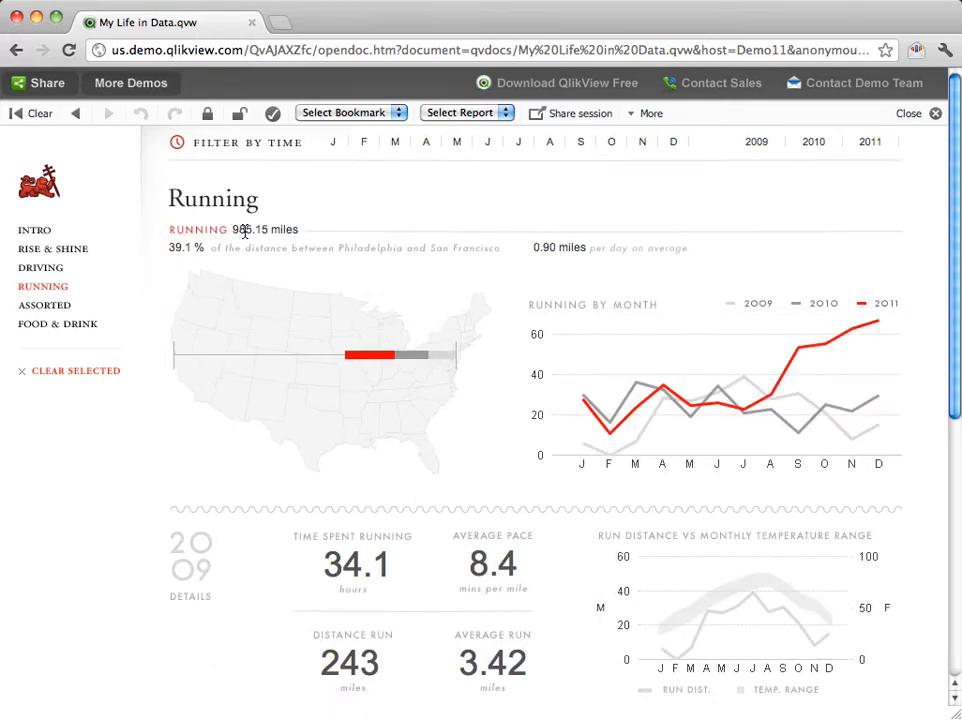
{"action": "mouse_move", "coordinate": [340, 296]}
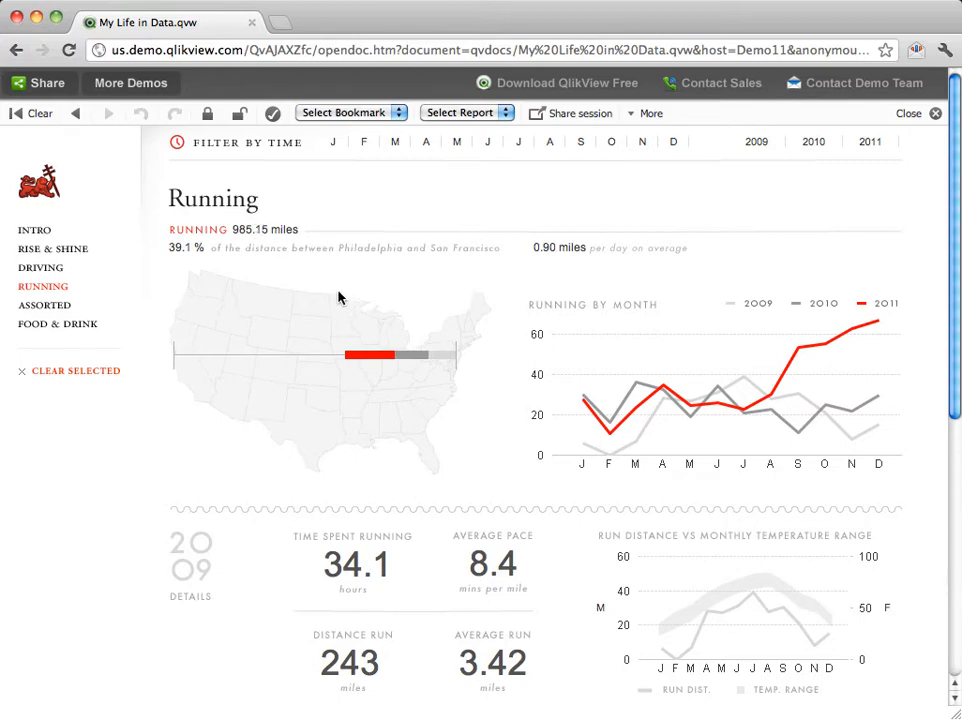
{"action": "mouse_move", "coordinate": [230, 328]}
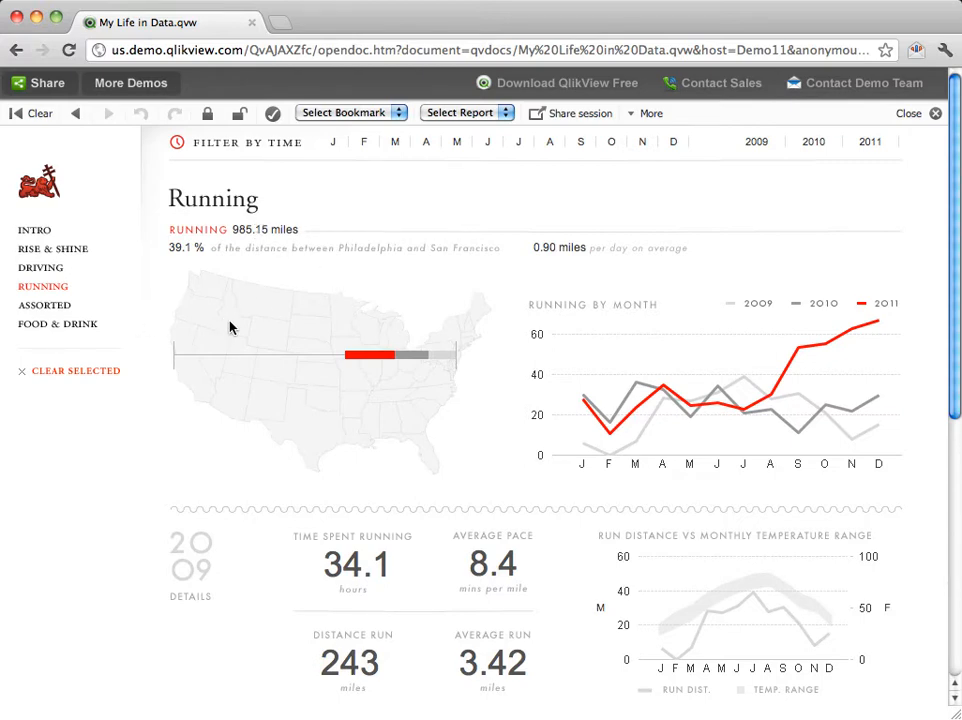
{"action": "mouse_move", "coordinate": [196, 276]}
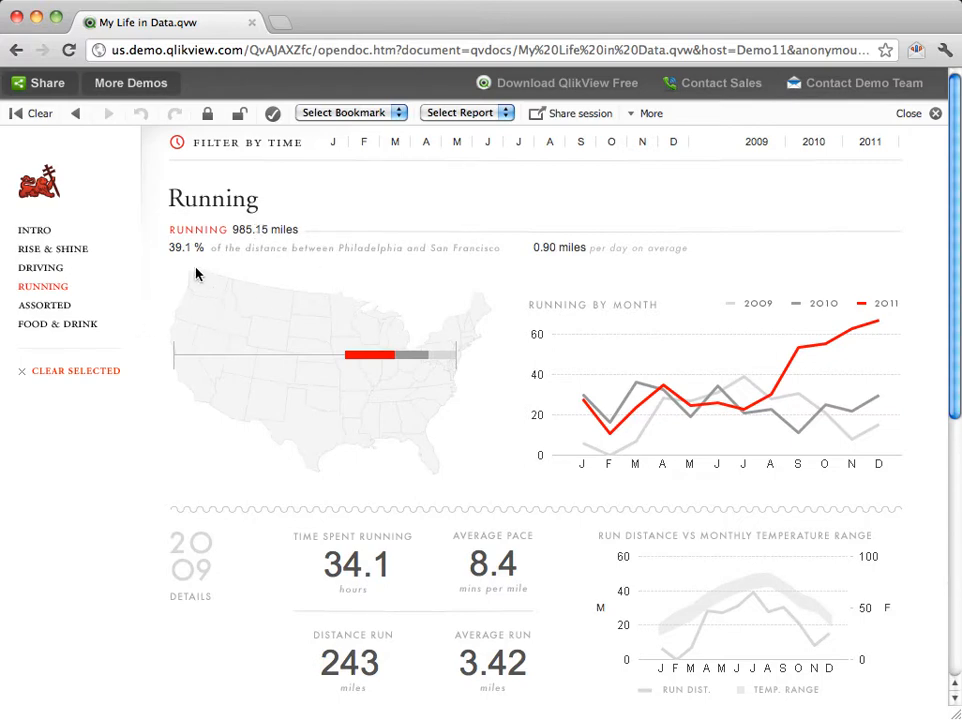
{"action": "mouse_move", "coordinate": [358, 308]}
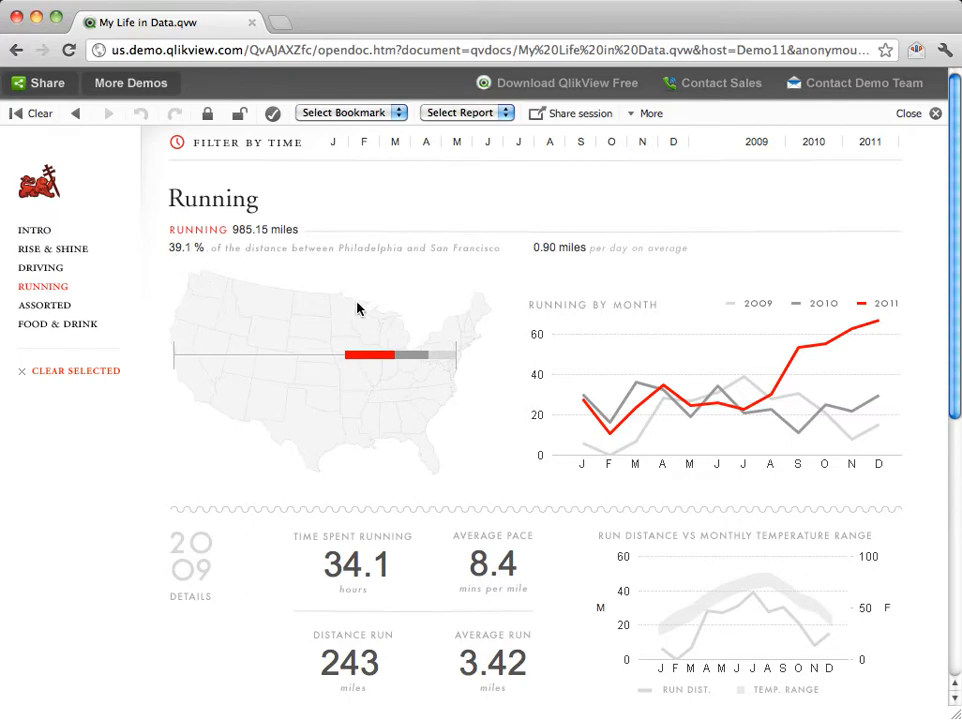
{"action": "mouse_move", "coordinate": [186, 356]}
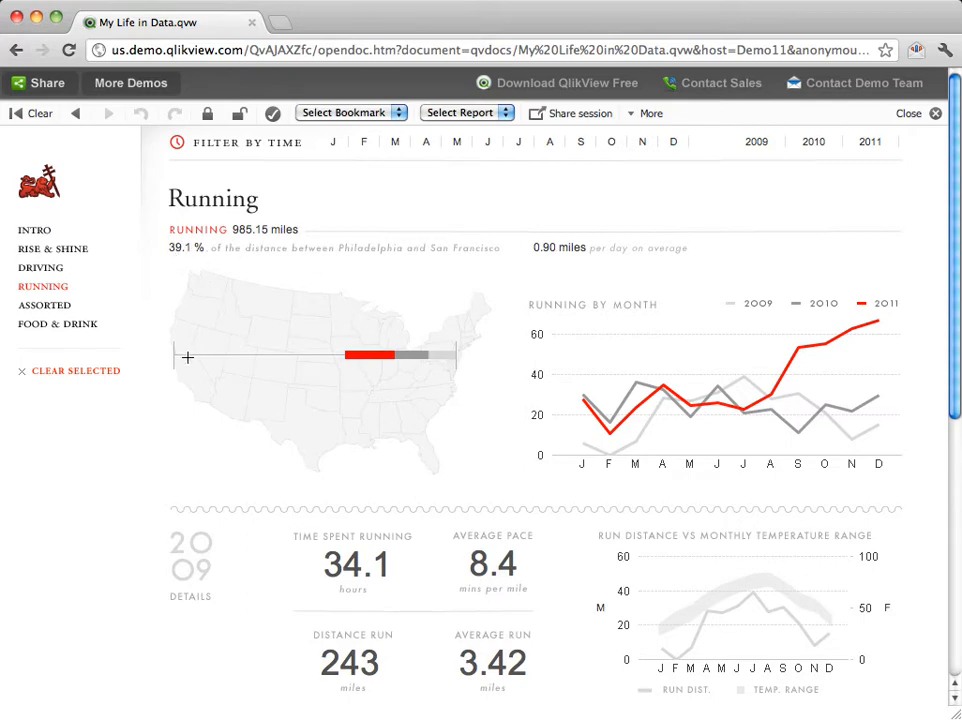
{"action": "mouse_move", "coordinate": [560, 290]}
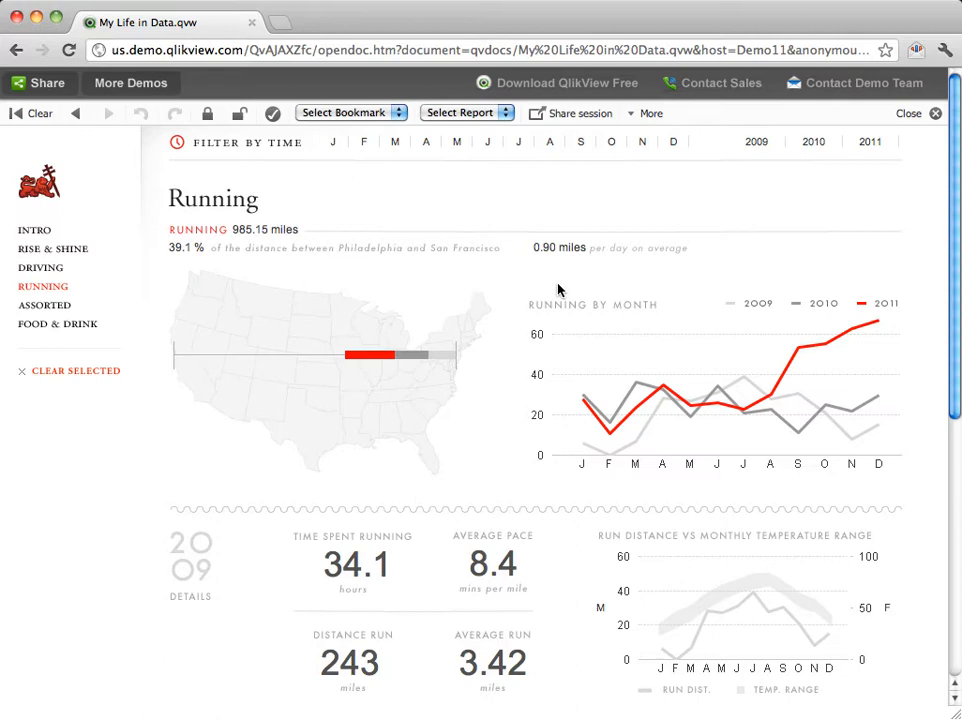
{"action": "mouse_move", "coordinate": [748, 400]}
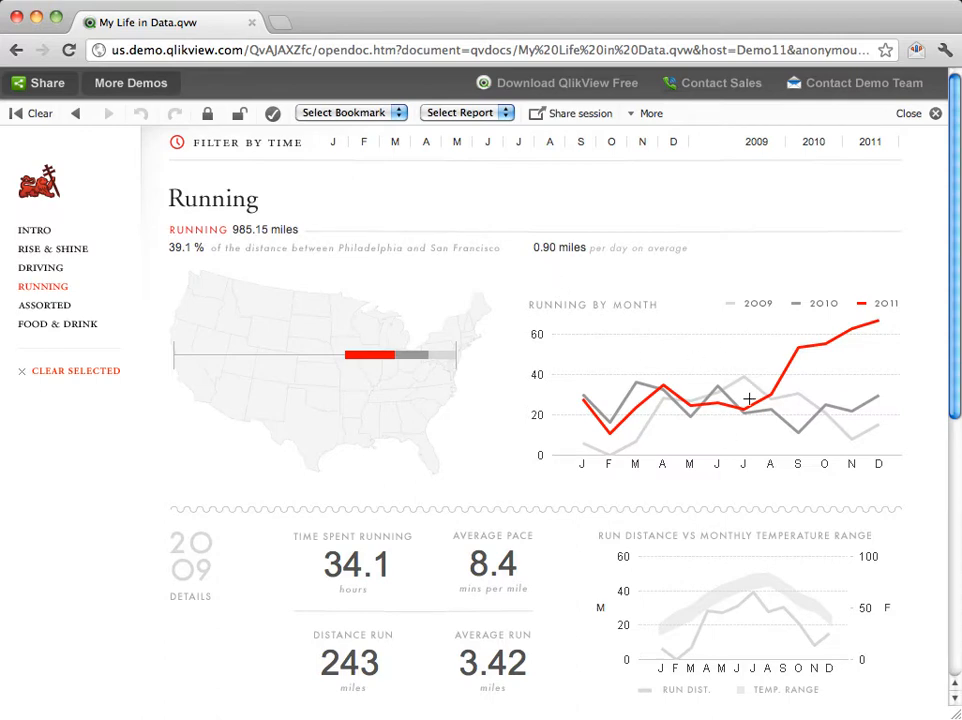
Scroll through the Running sheet's 2009, 2010 and 2011 detail panels and temperature charts
{"action": "scroll", "scroll_direction": "down", "scroll_amount": 3}
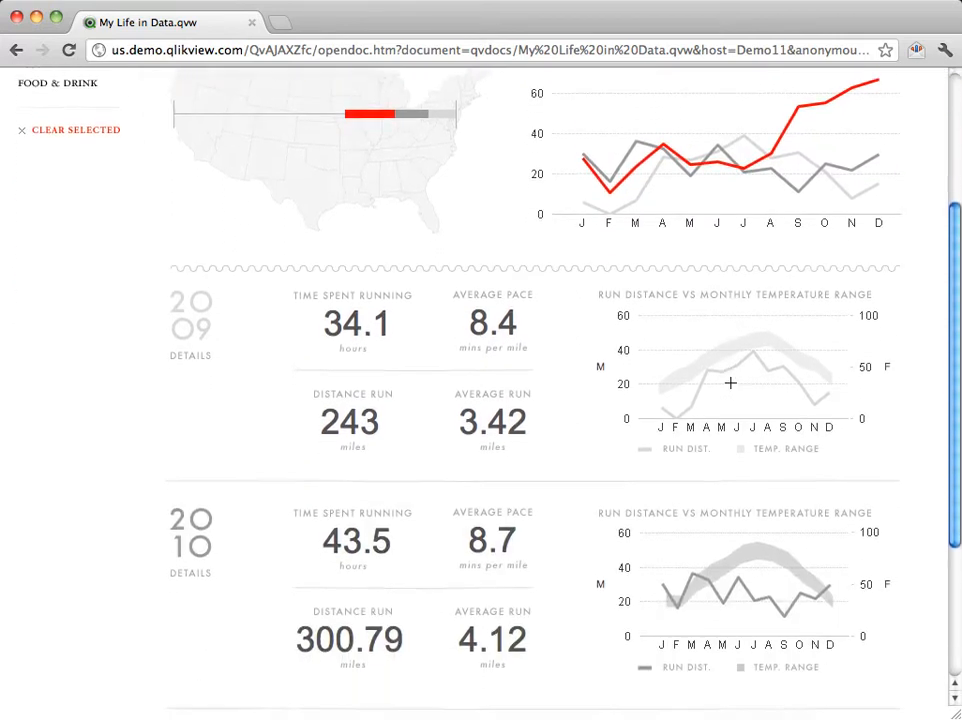
{"action": "scroll", "scroll_direction": "down", "scroll_amount": 3}
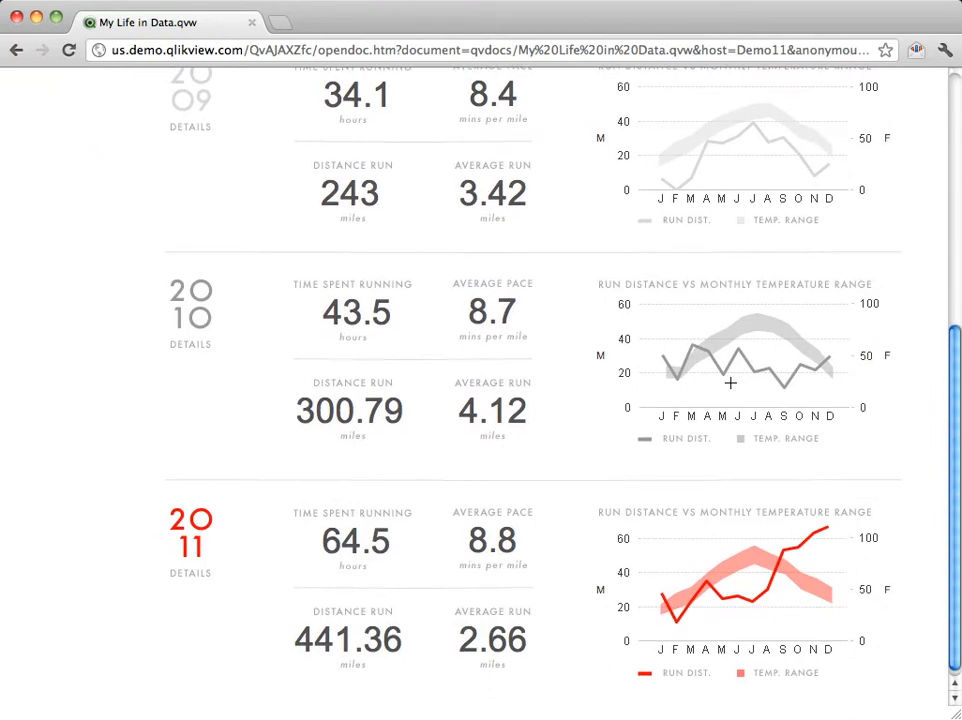
{"action": "mouse_move", "coordinate": [598, 204]}
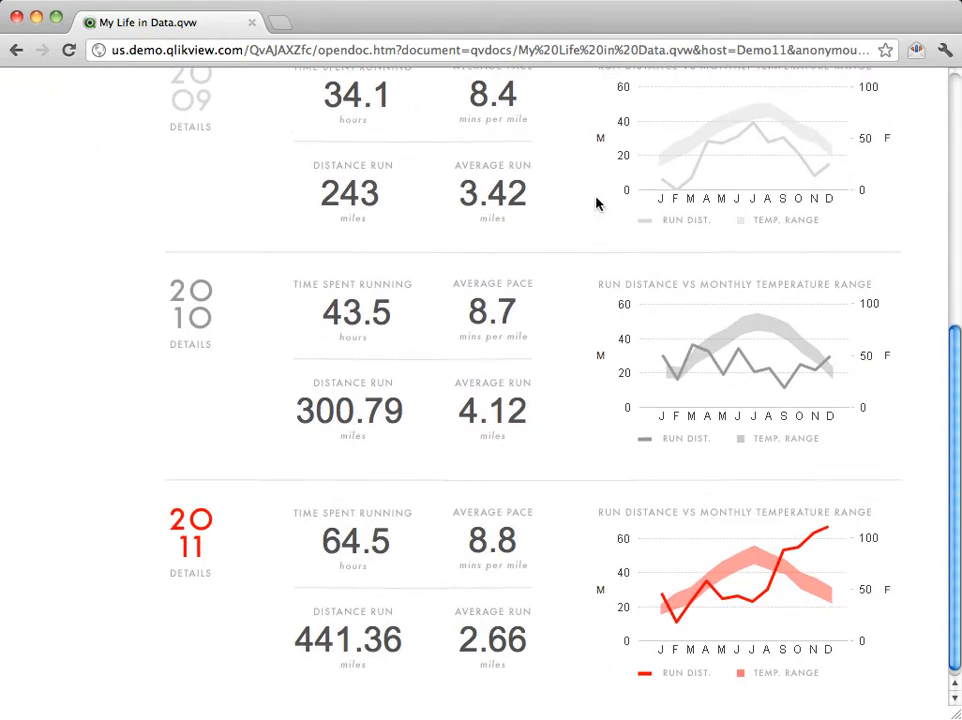
{"action": "mouse_move", "coordinate": [476, 614]}
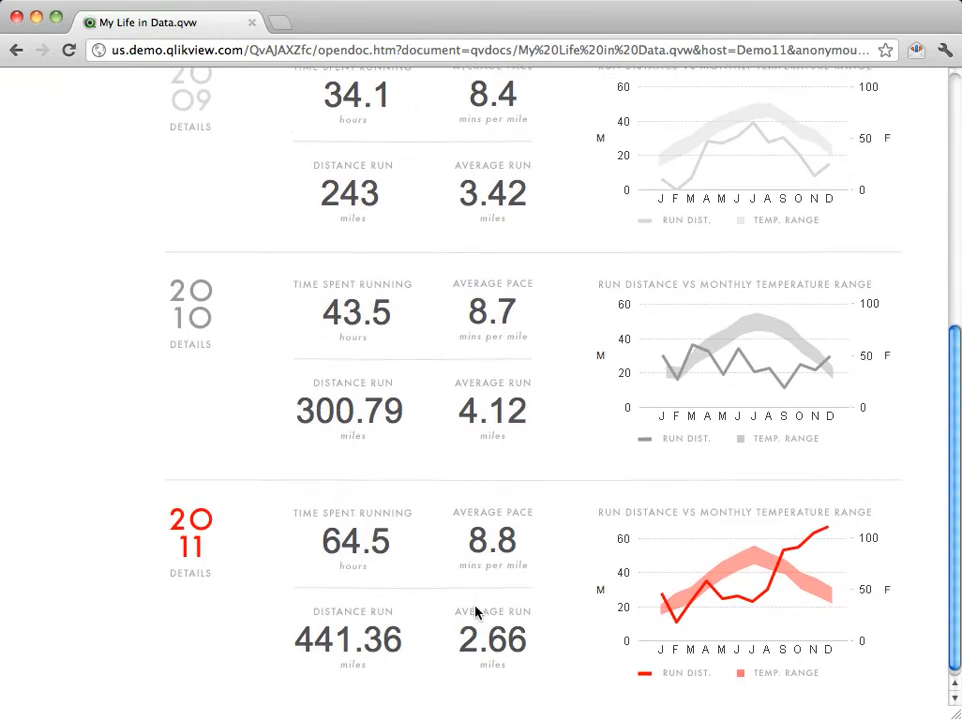
{"action": "scroll", "scroll_direction": "up", "scroll_amount": 3}
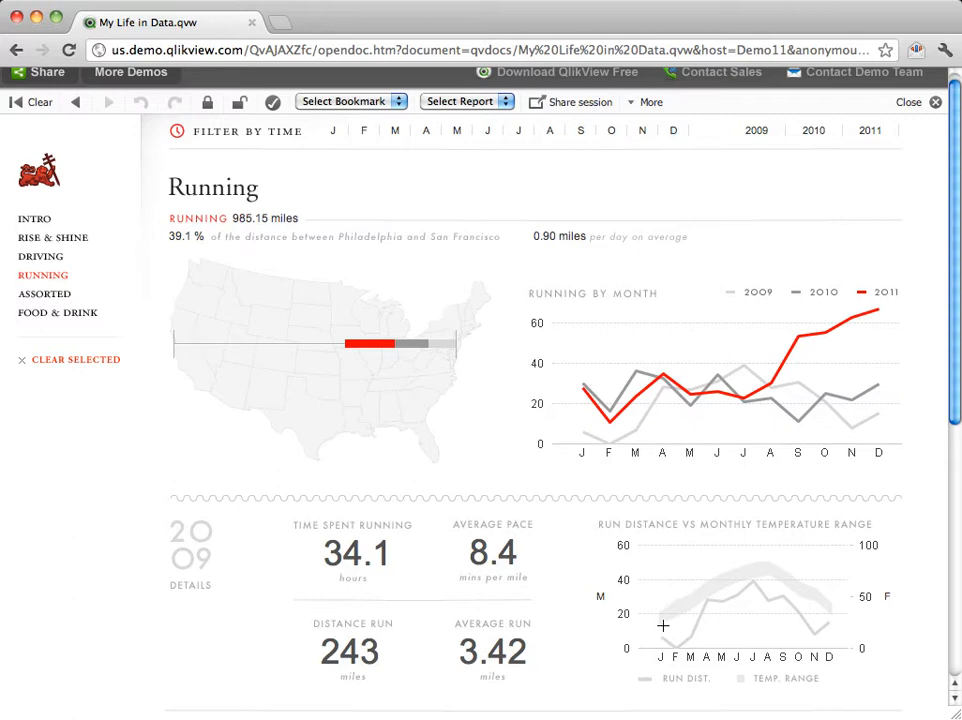
{"action": "mouse_move", "coordinate": [668, 616]}
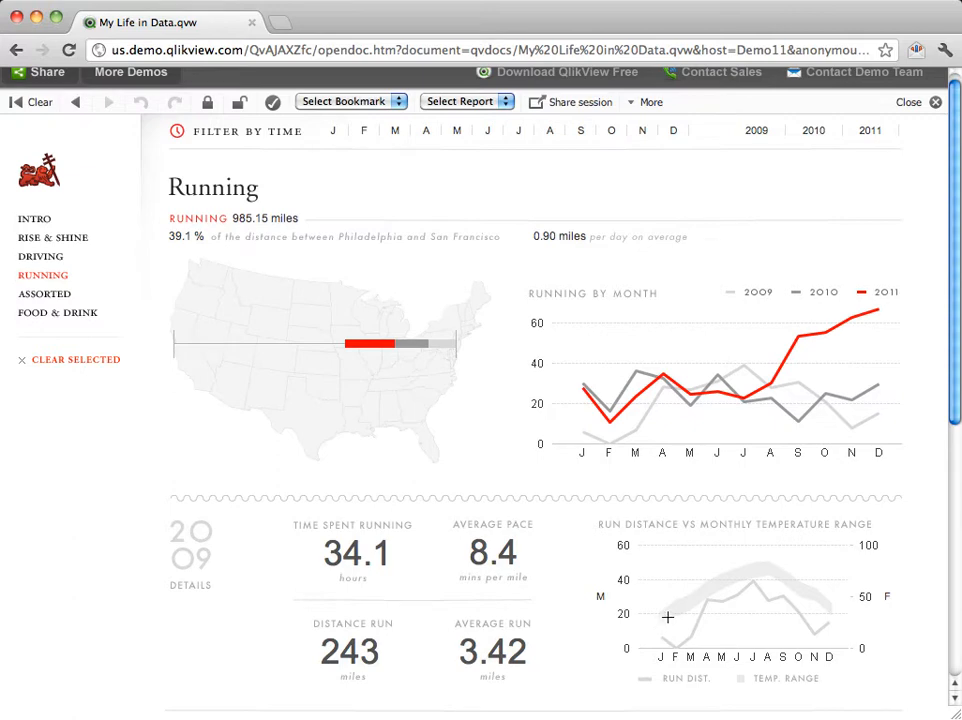
{"action": "mouse_move", "coordinate": [766, 588]}
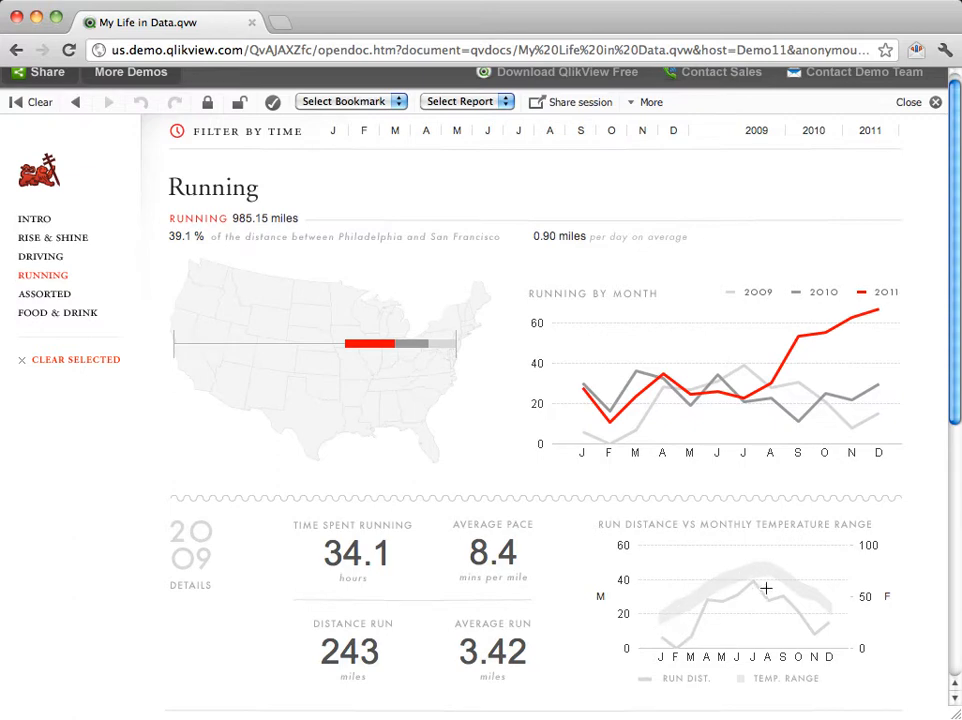
{"action": "mouse_move", "coordinate": [708, 596]}
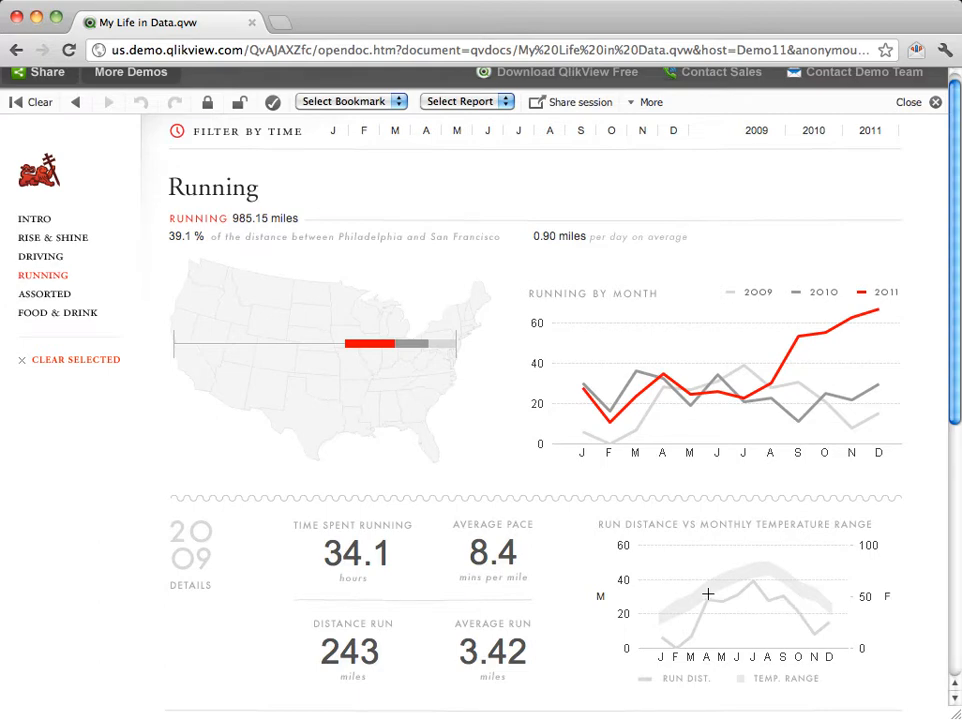
{"action": "scroll", "scroll_direction": "down", "scroll_amount": 3}
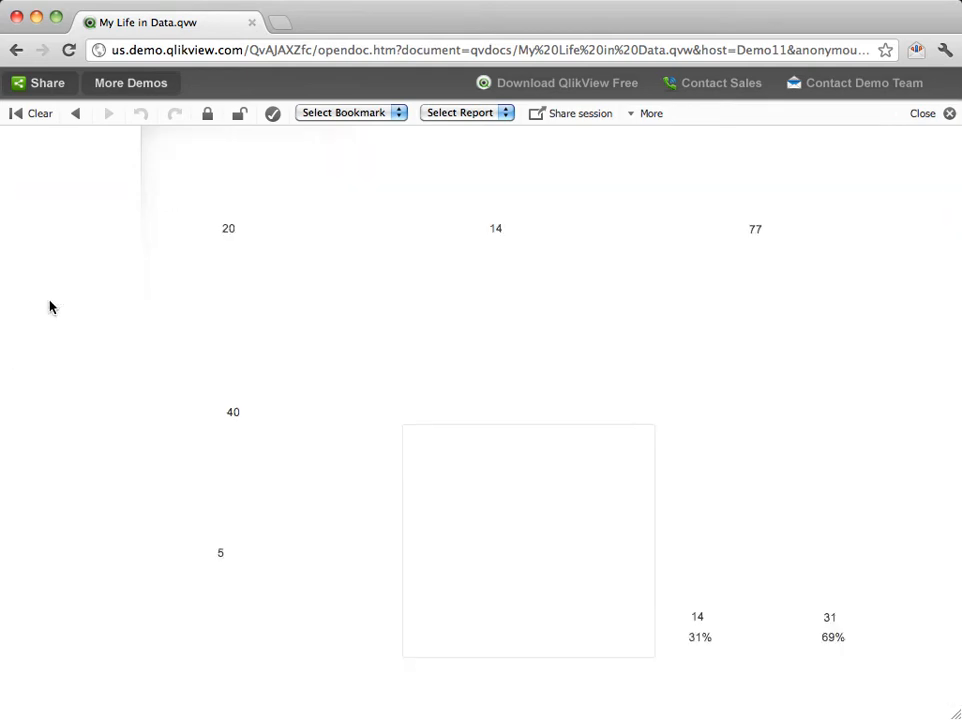
Switch to the Assorted sheet and briefly view the movies as a table of titles
{"action": "left_click", "coordinate": [44, 304]}
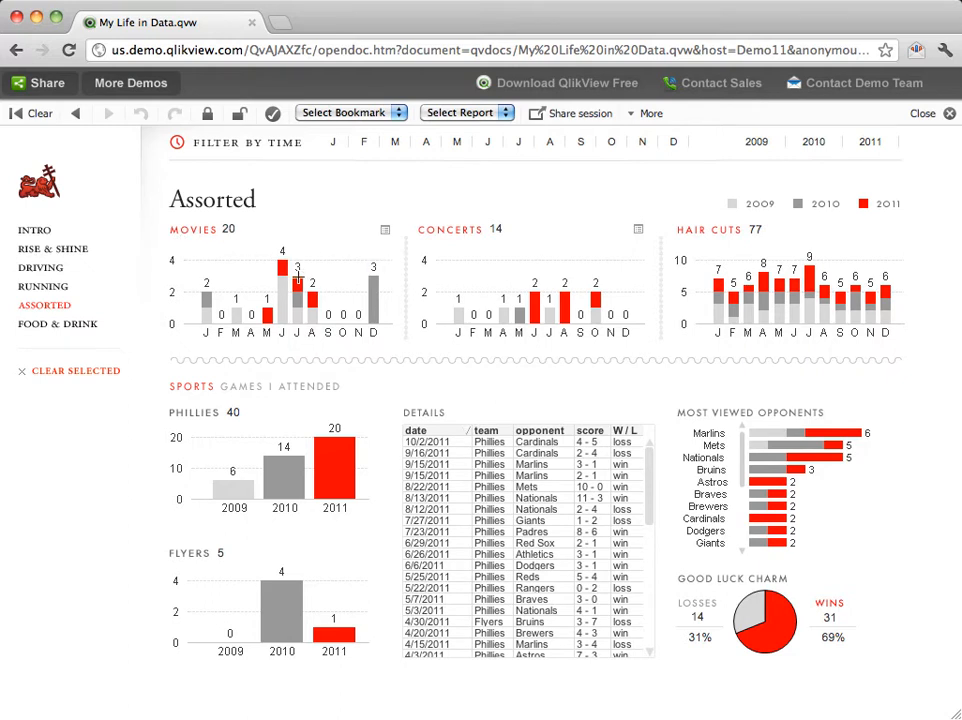
{"action": "mouse_move", "coordinate": [388, 236]}
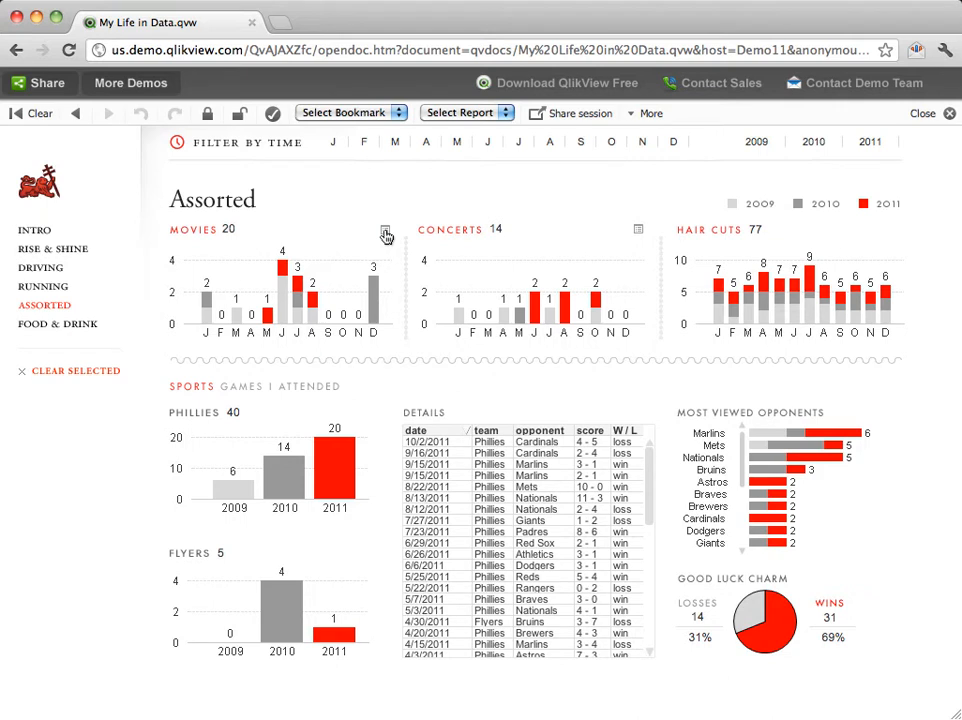
{"action": "left_click", "coordinate": [386, 230]}
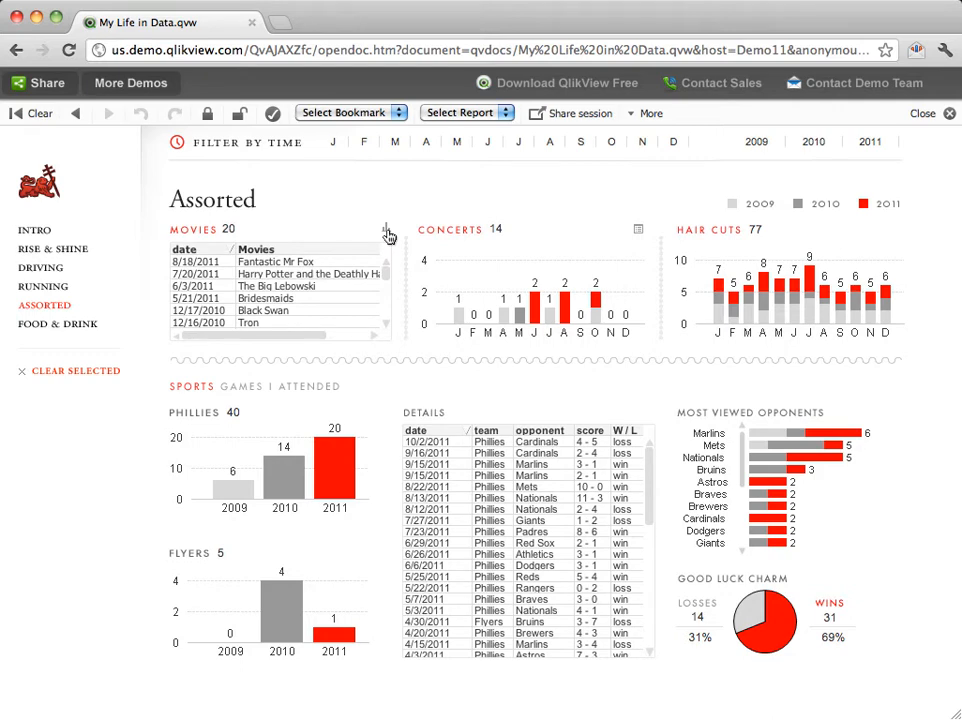
{"action": "left_click", "coordinate": [384, 228]}
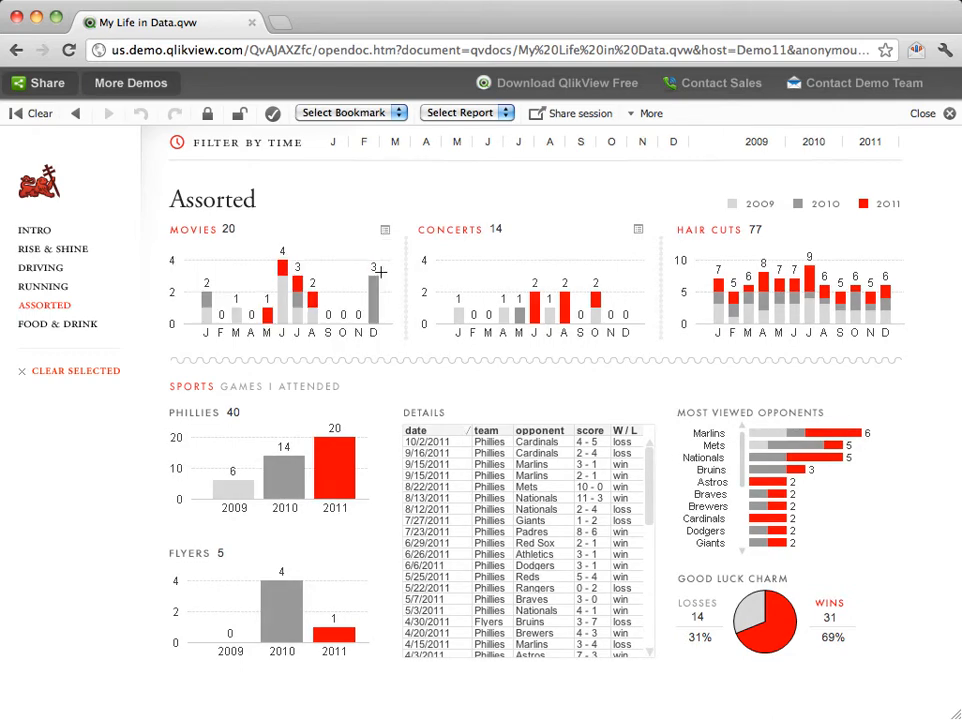
{"action": "mouse_move", "coordinate": [364, 456]}
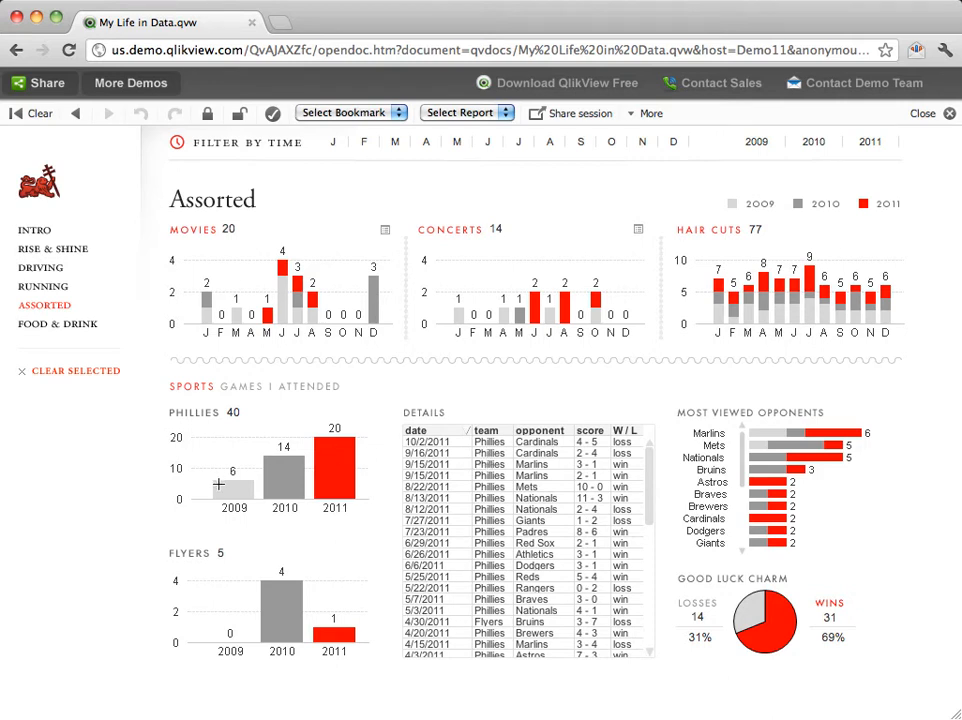
{"action": "mouse_move", "coordinate": [324, 432]}
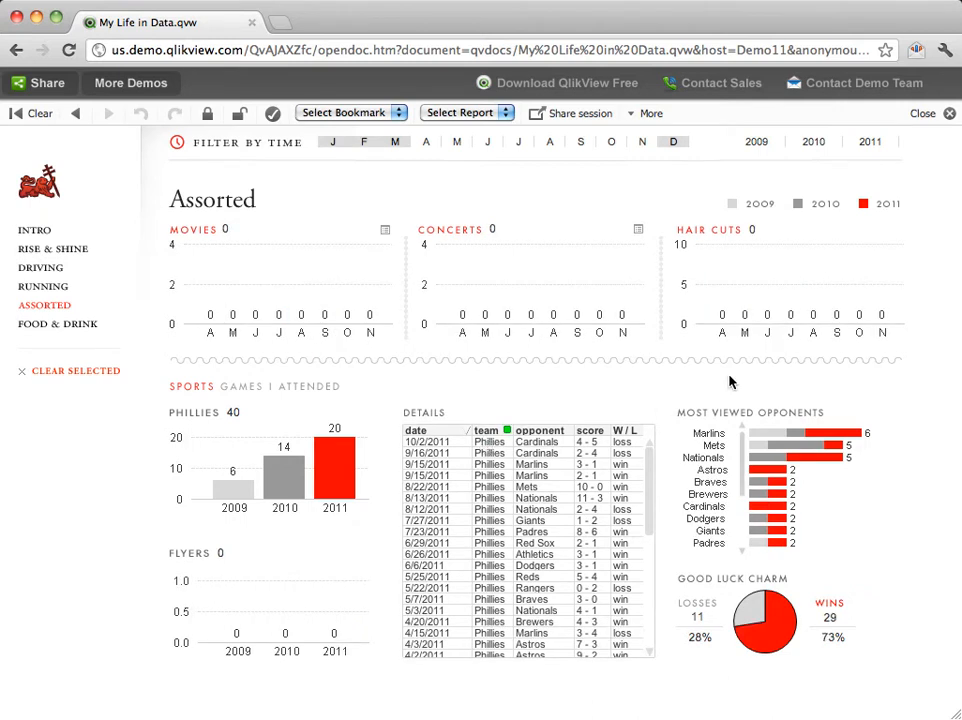
Filter the Assorted sheet to 2011, then 2010, then remove the year filter to show all years
{"action": "left_click", "coordinate": [868, 140]}
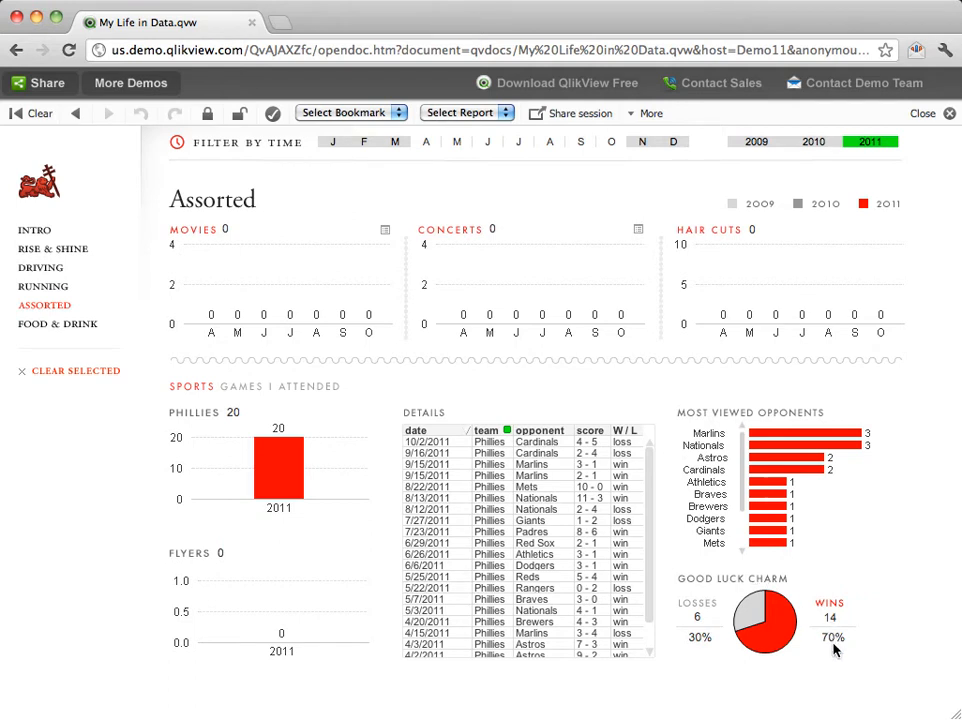
{"action": "mouse_move", "coordinate": [850, 260]}
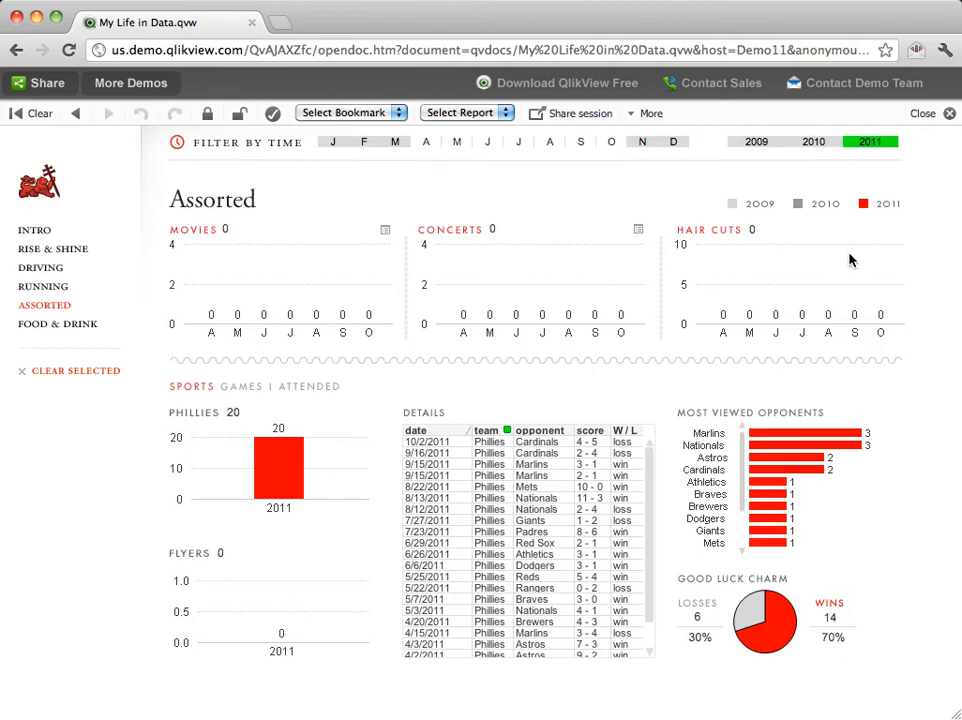
{"action": "left_click", "coordinate": [814, 140]}
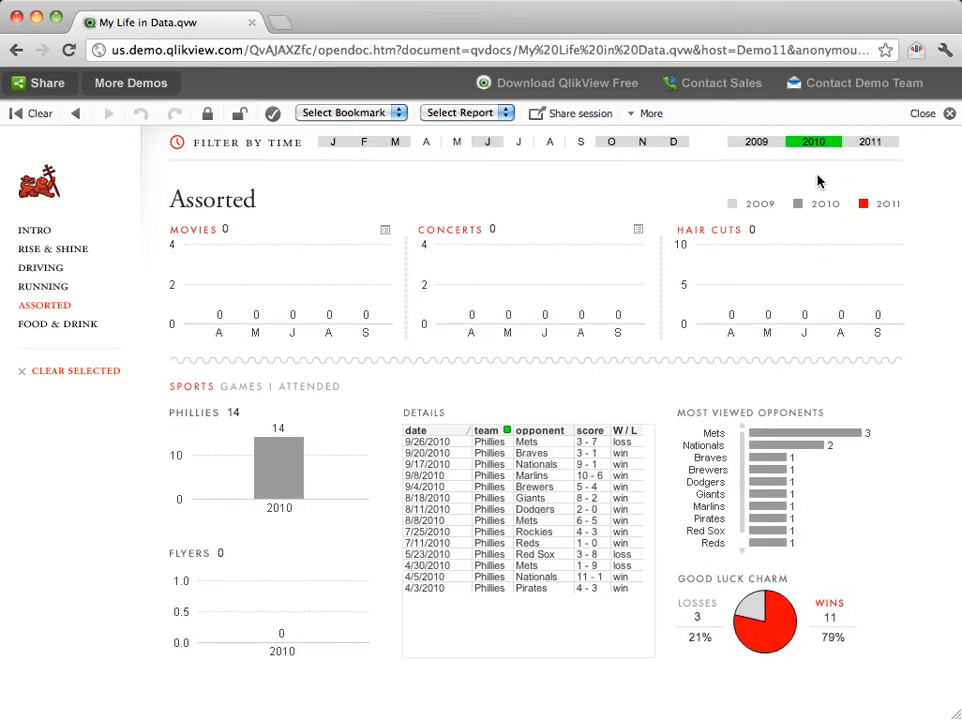
{"action": "mouse_move", "coordinate": [812, 140]}
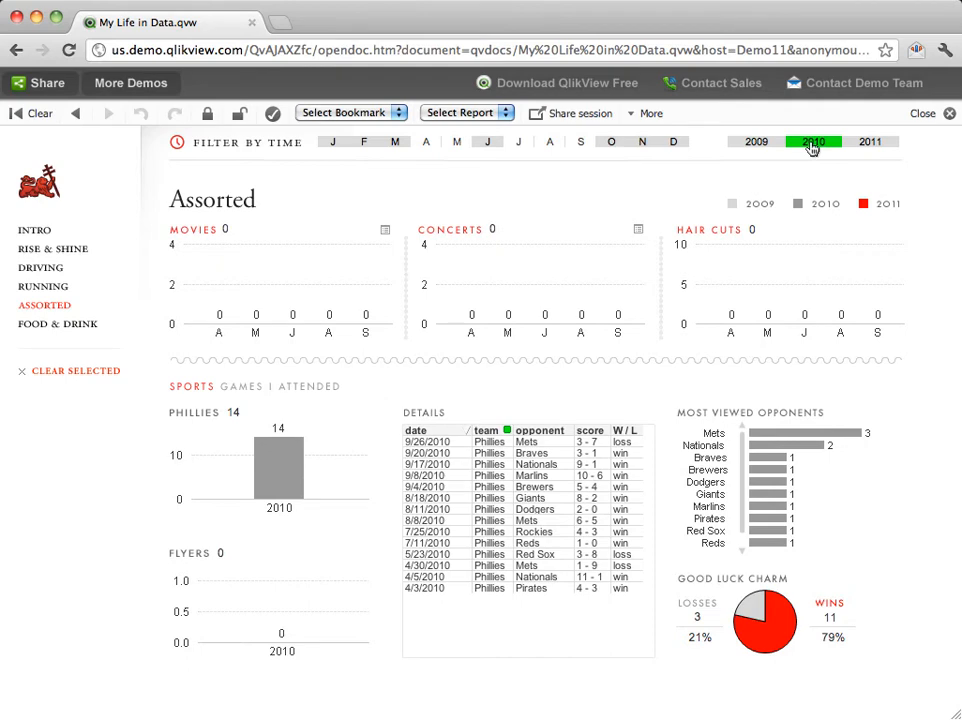
{"action": "left_click", "coordinate": [812, 142]}
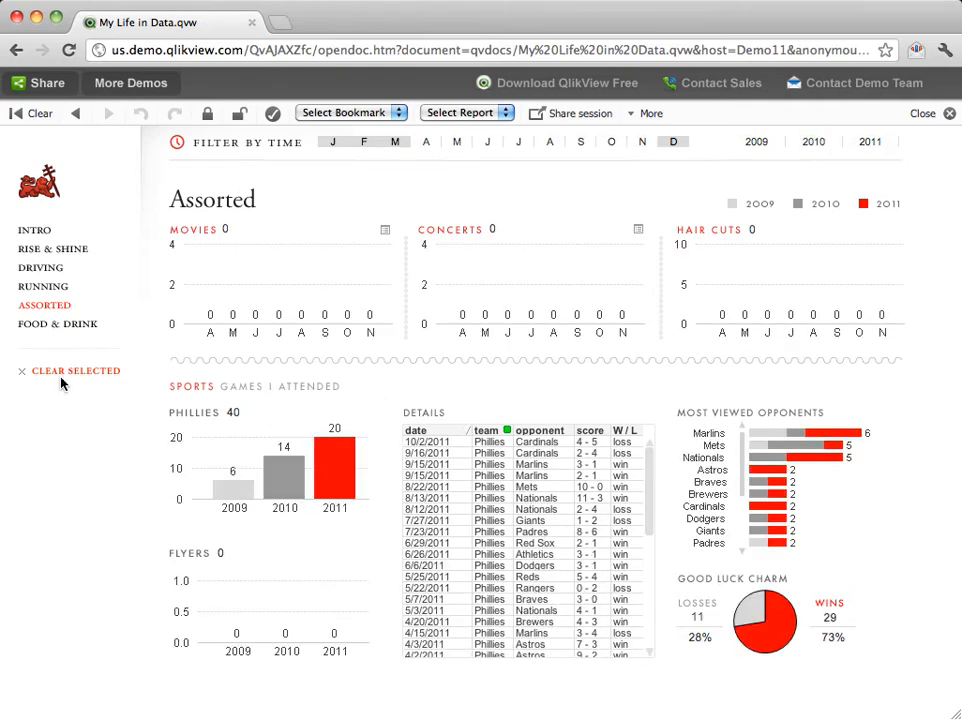
Clear all selections and scroll the Food & Drink sheet's caffeine, beer, cheesesteak and pretzel figures
{"action": "left_click", "coordinate": [672, 140]}
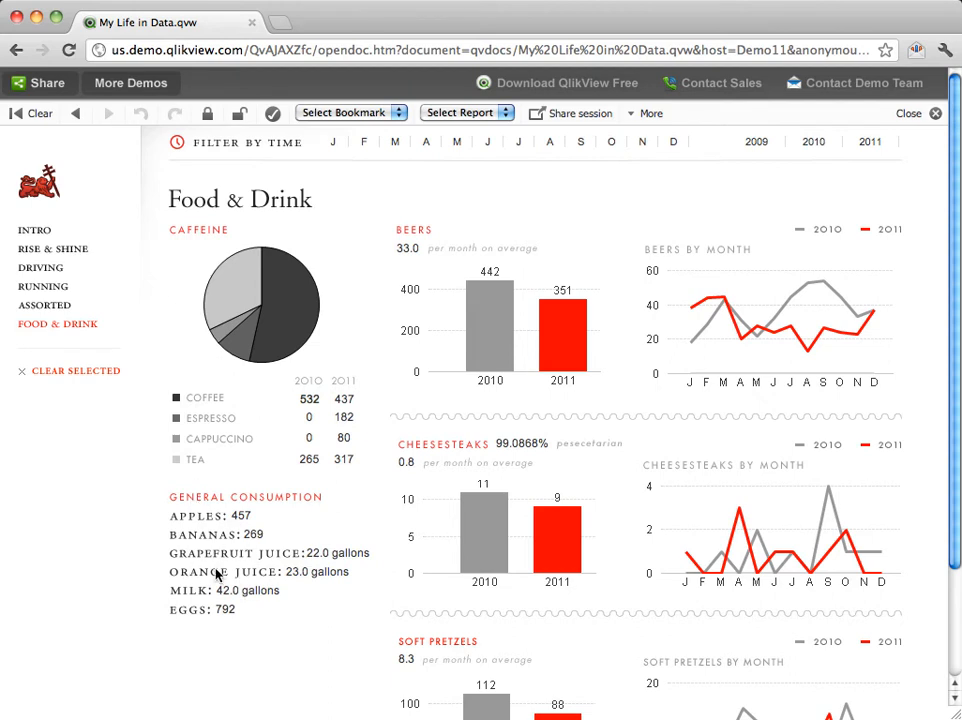
{"action": "mouse_move", "coordinate": [468, 272]}
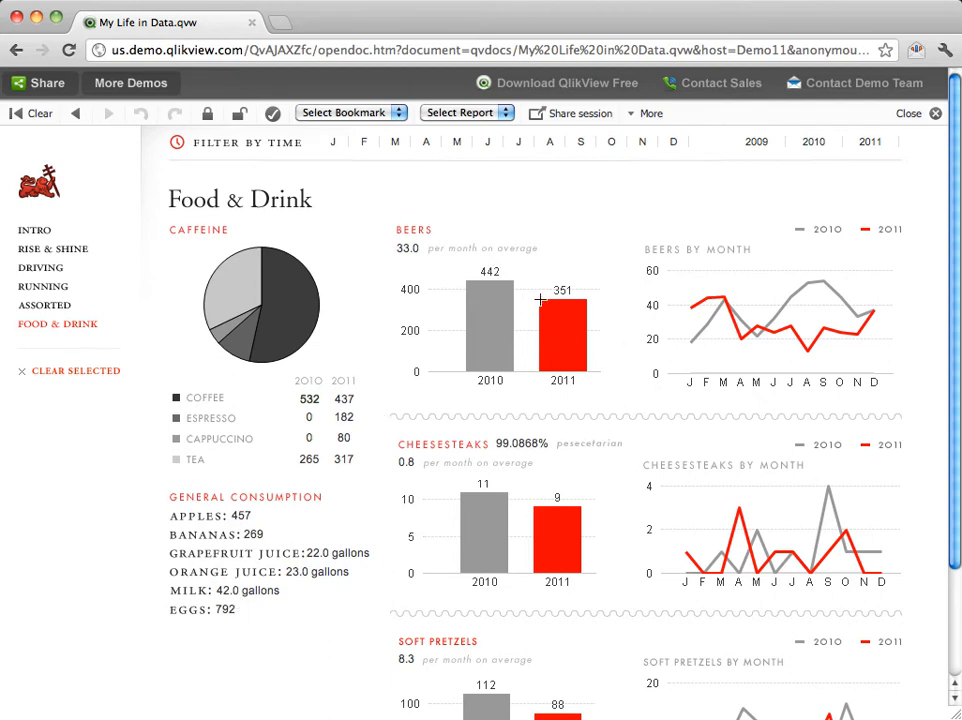
{"action": "scroll", "scroll_direction": "down", "scroll_amount": 3}
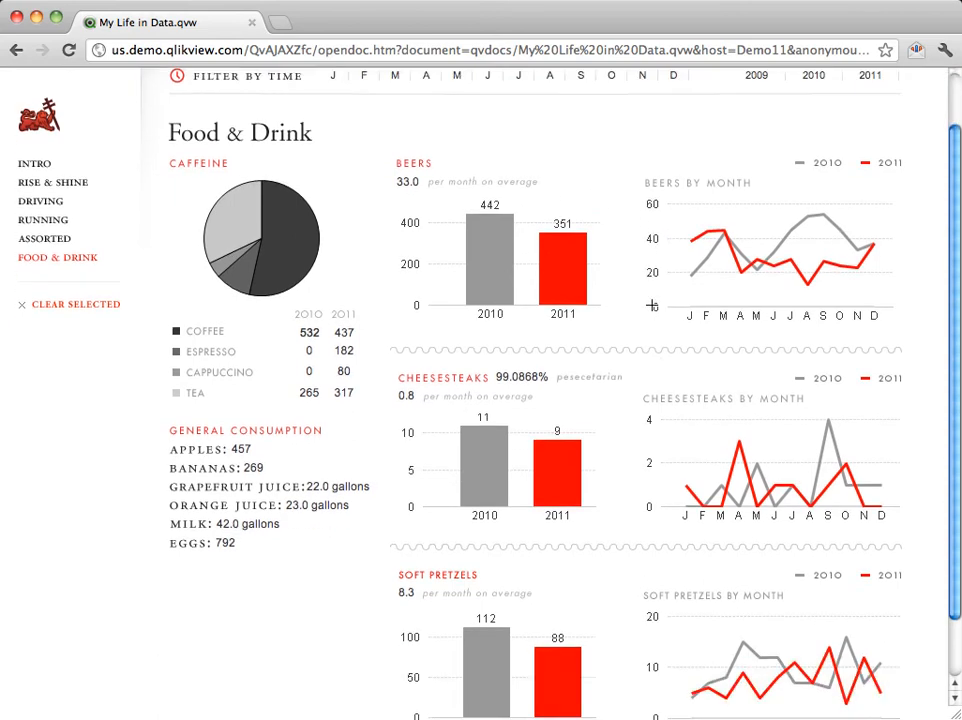
{"action": "scroll", "scroll_direction": "down", "scroll_amount": 3}
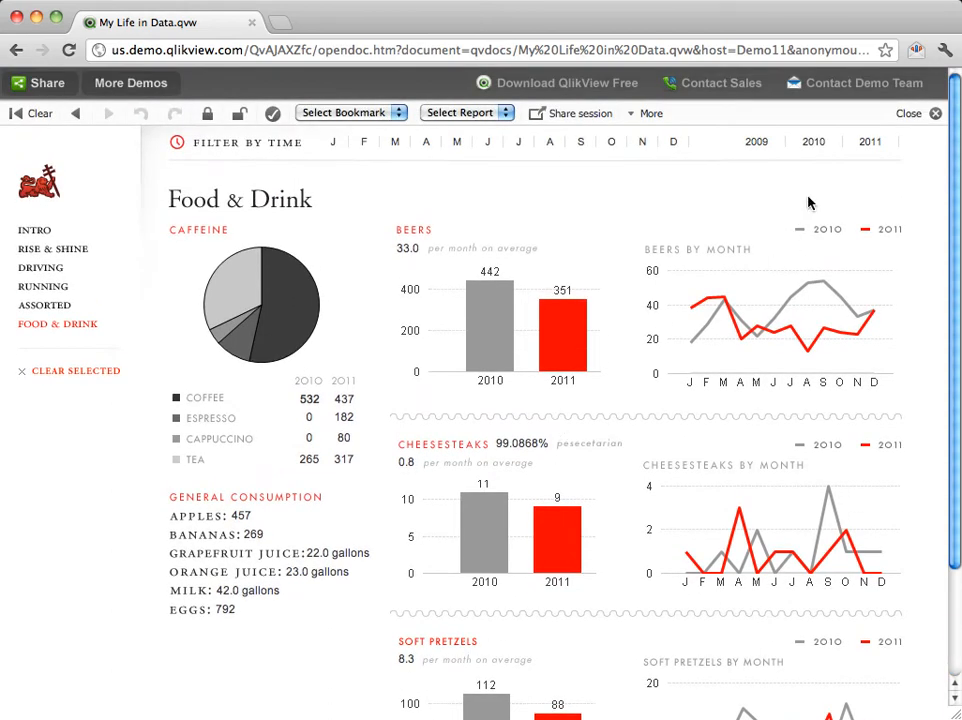
{"action": "mouse_move", "coordinate": [814, 280]}
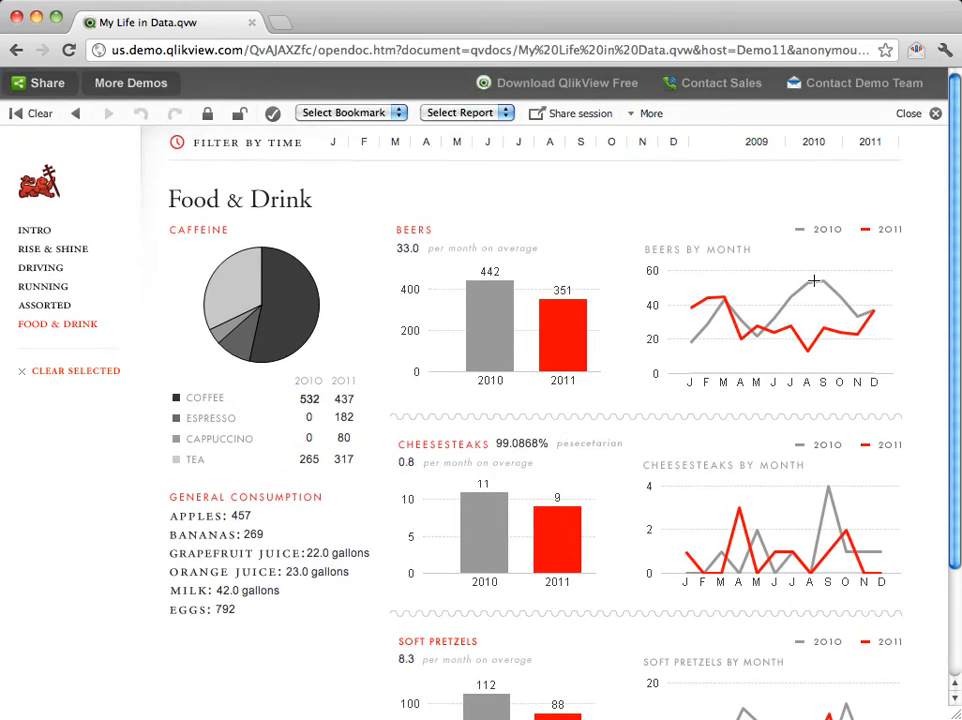
{"action": "mouse_move", "coordinate": [812, 144]}
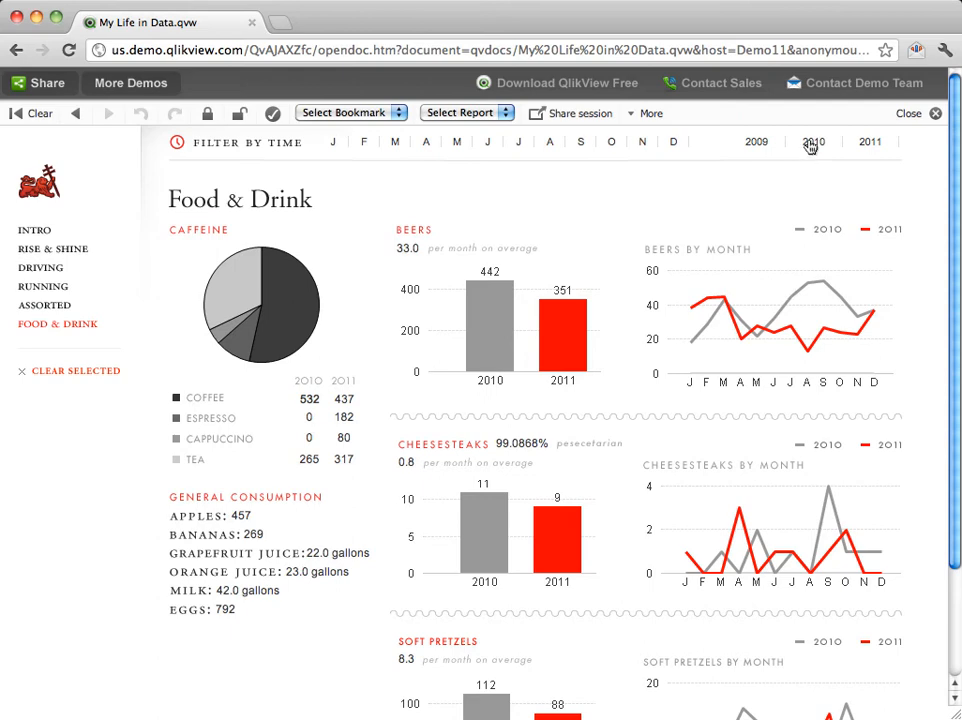
Filter the Food & Drink sheet to 2010, showing 442 beers and 11 cheesesteaks
{"action": "left_click", "coordinate": [812, 140]}
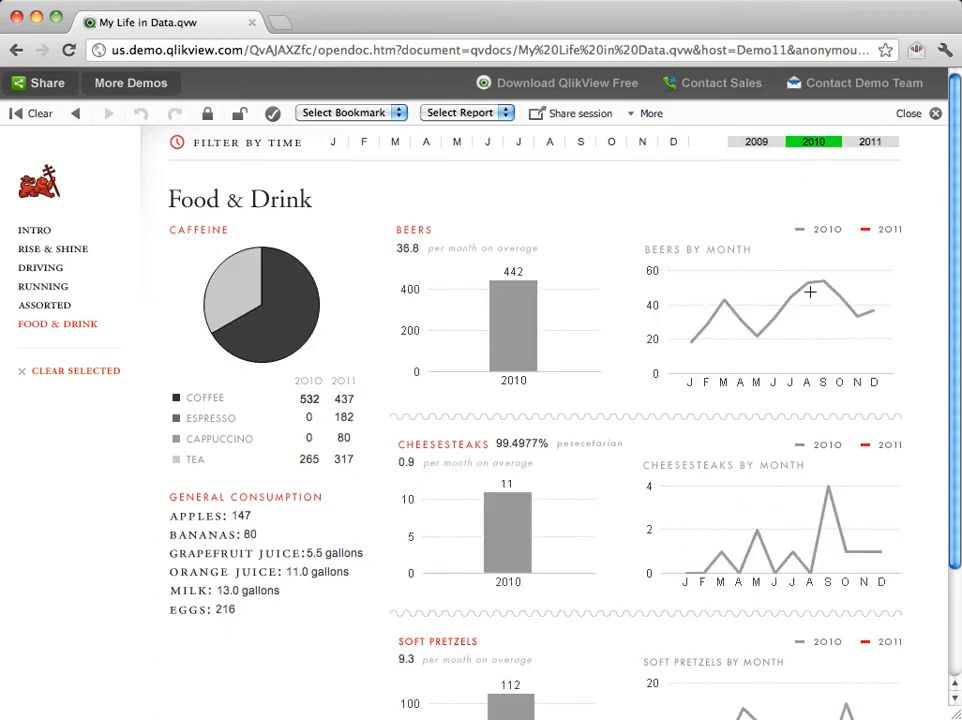
{"action": "mouse_move", "coordinate": [822, 284]}
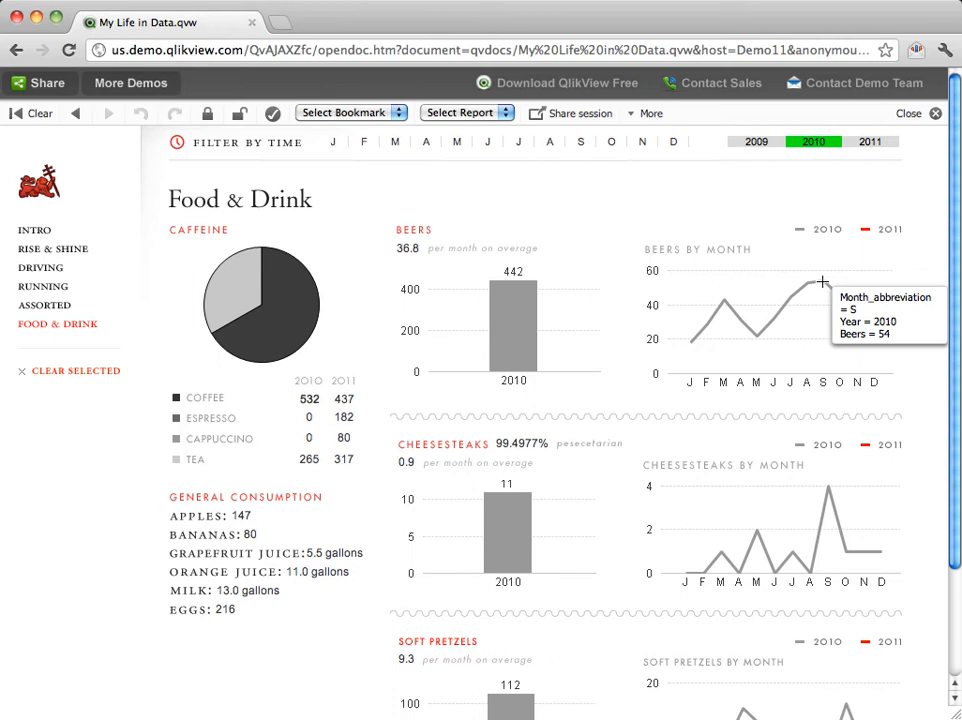
{"action": "mouse_move", "coordinate": [124, 316]}
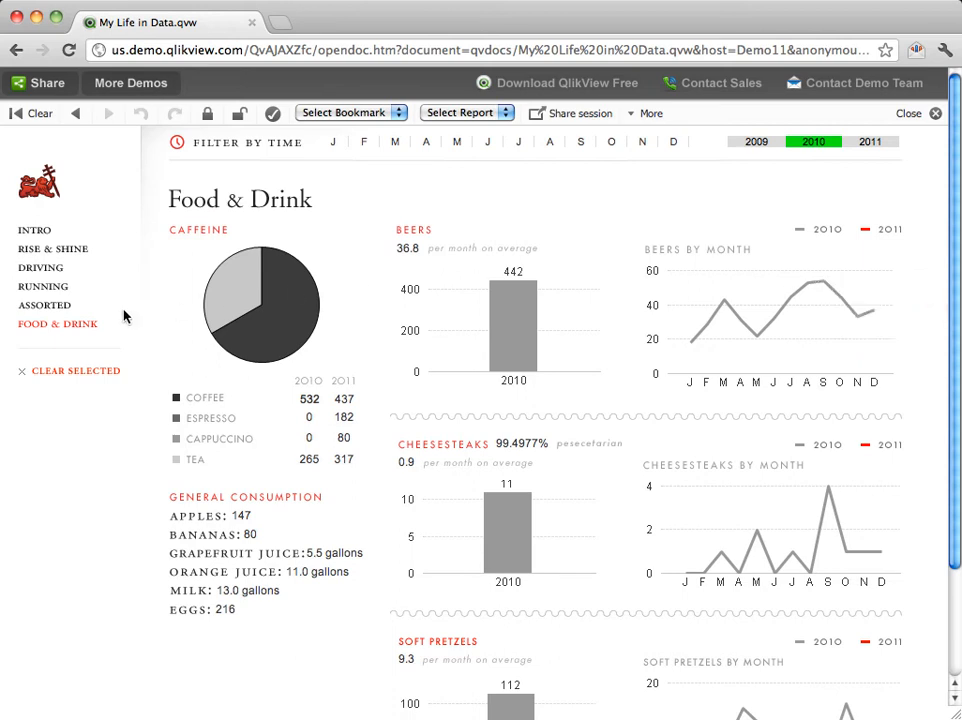
{"action": "mouse_move", "coordinate": [30, 292]}
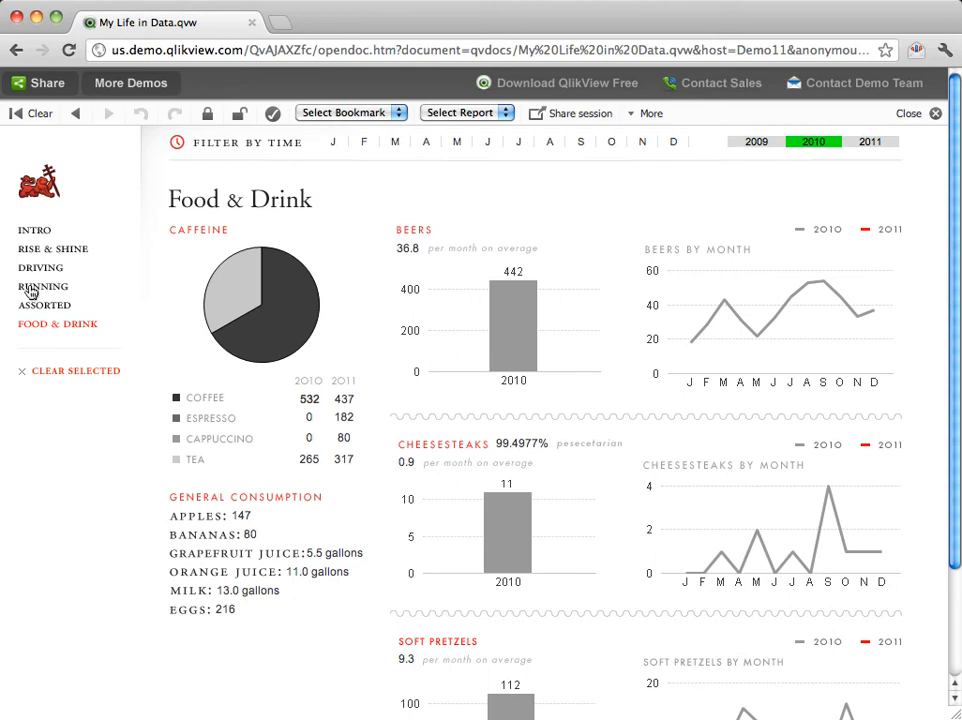
Return to the Running sheet, still on 2010, showing 300.79 miles and the monthly chart
{"action": "left_click", "coordinate": [44, 286]}
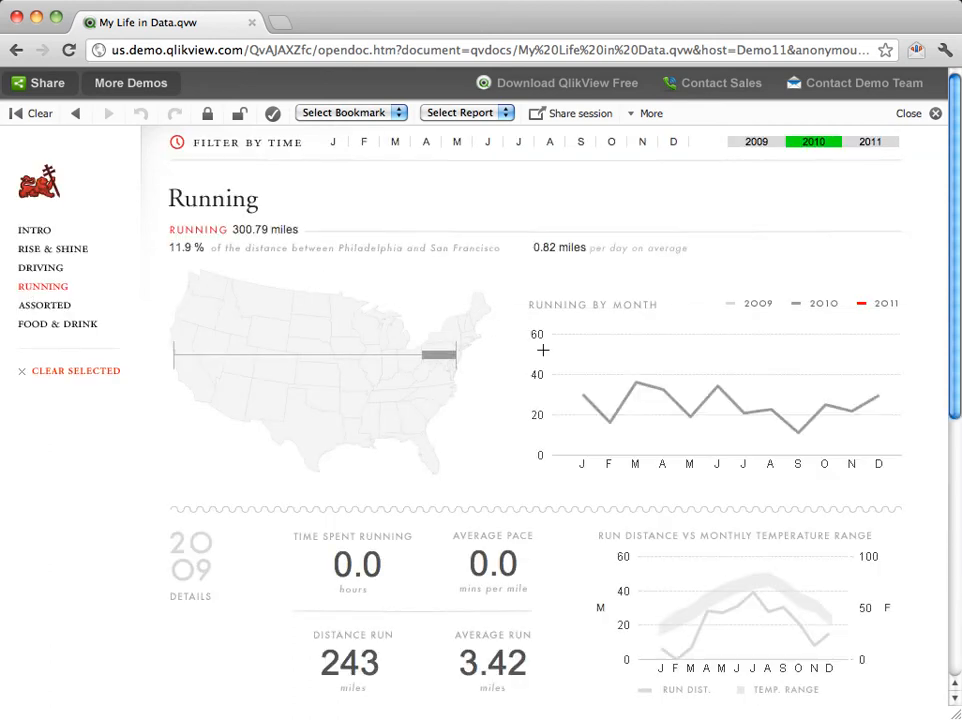
{"action": "mouse_move", "coordinate": [800, 436]}
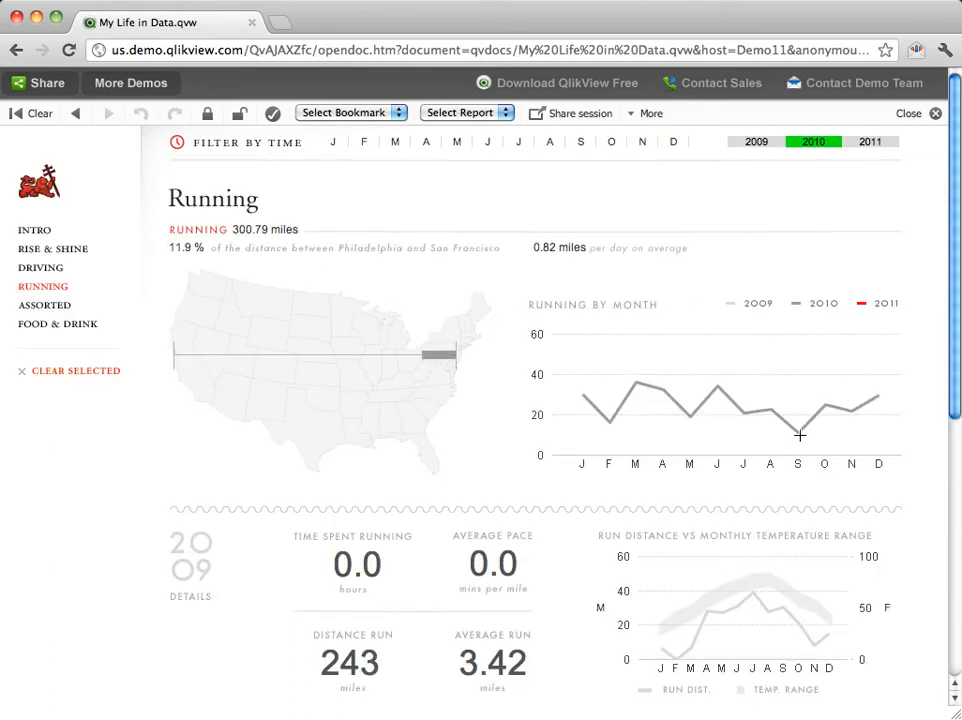
{"action": "mouse_move", "coordinate": [800, 436]}
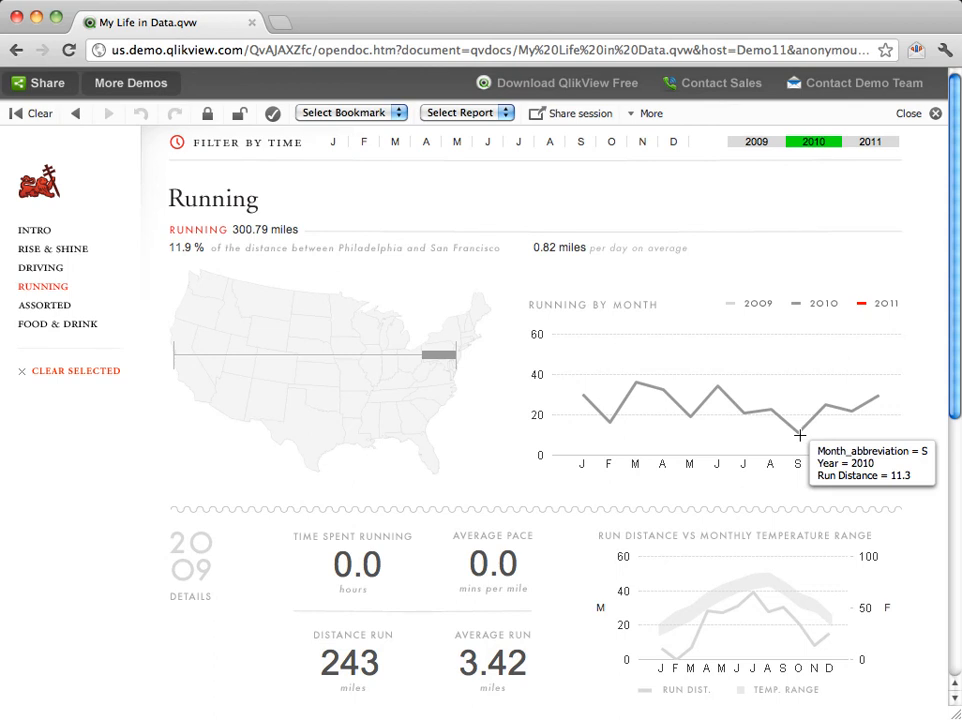
{"action": "mouse_move", "coordinate": [710, 36]}
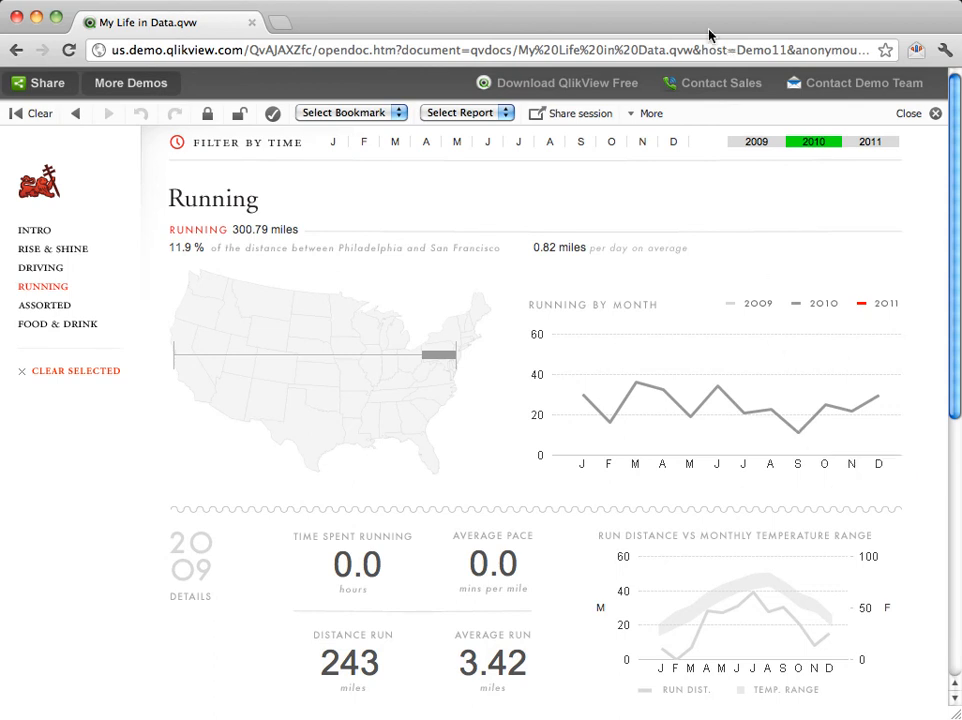
{"action": "mouse_move", "coordinate": [292, 100]}
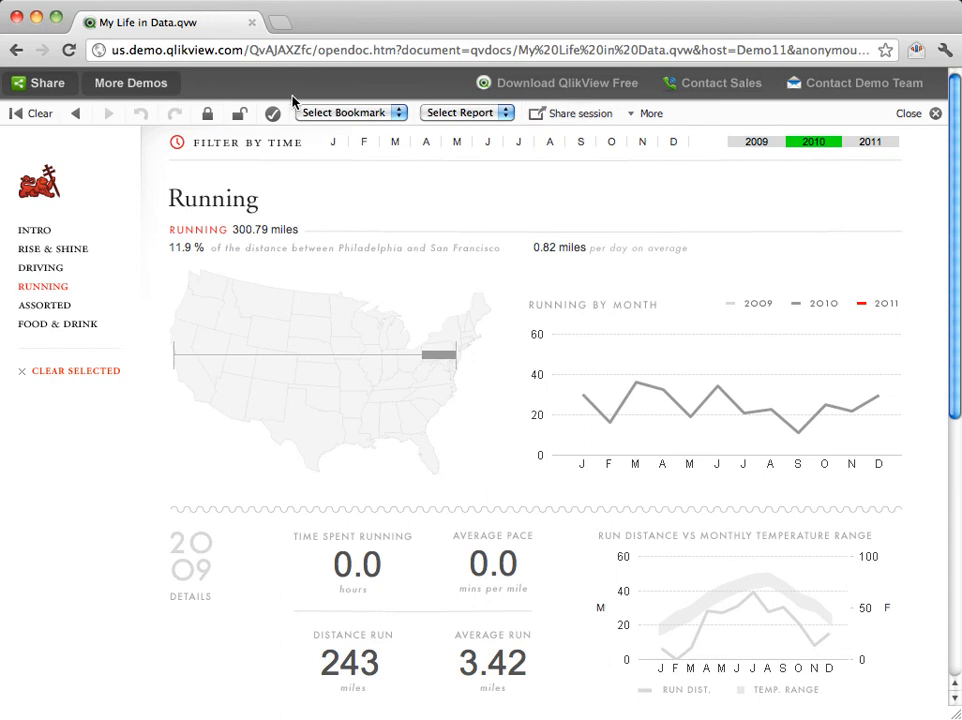
{"action": "mouse_move", "coordinate": [76, 370]}
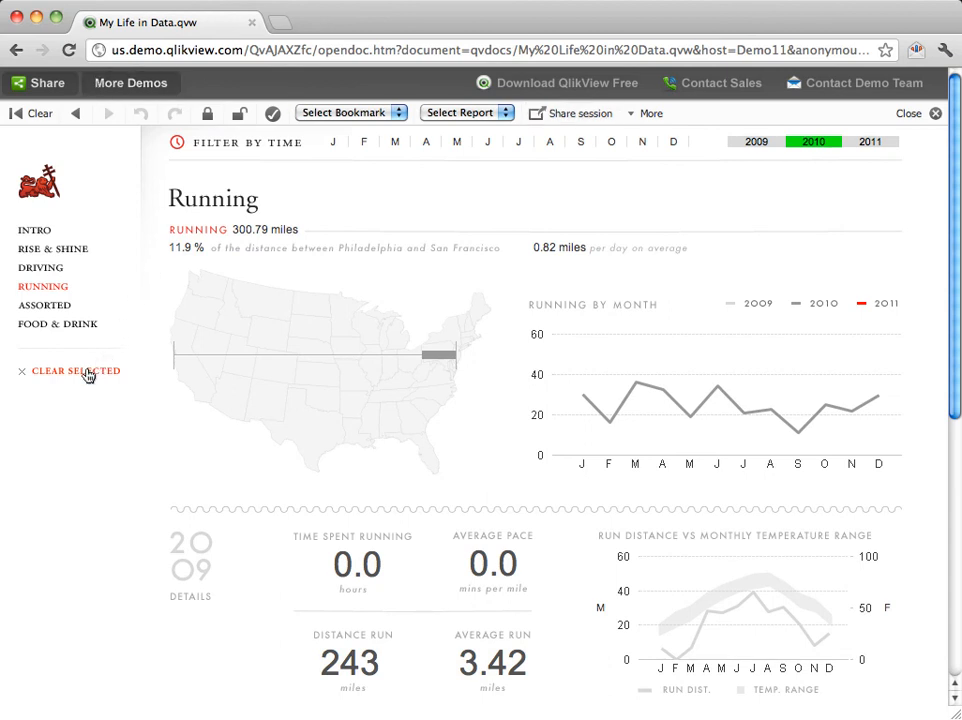